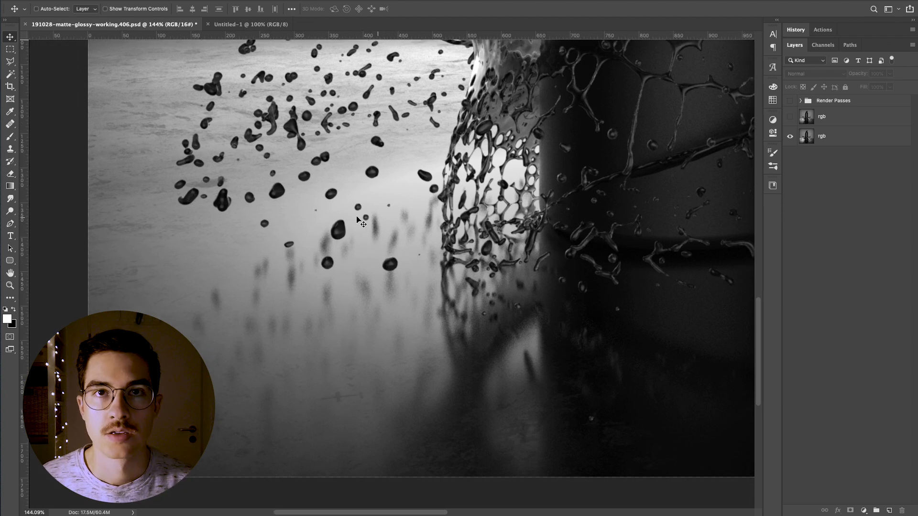
mouse_move(348, 245)
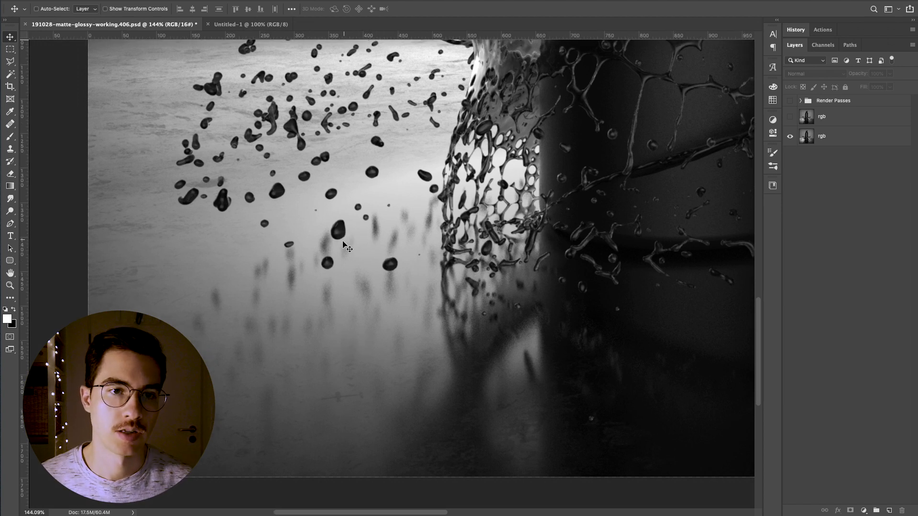
mouse_move(381, 233)
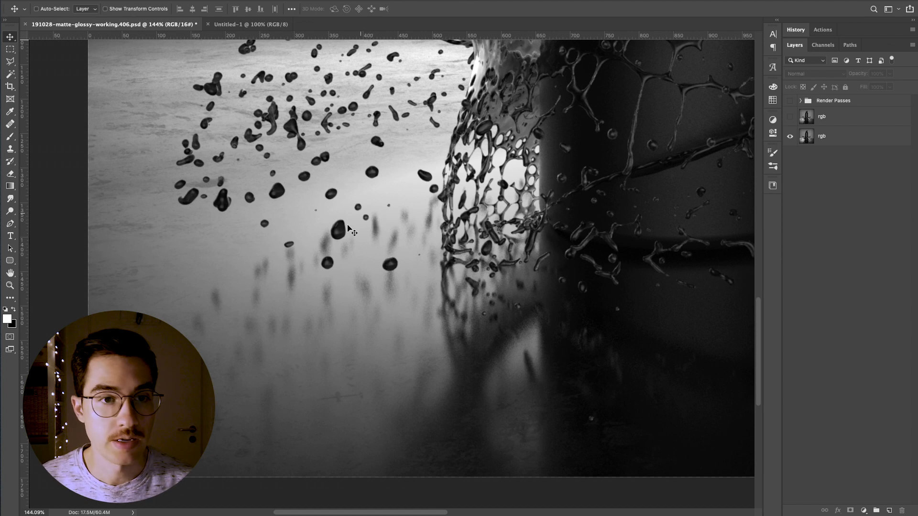
mouse_move(386, 227)
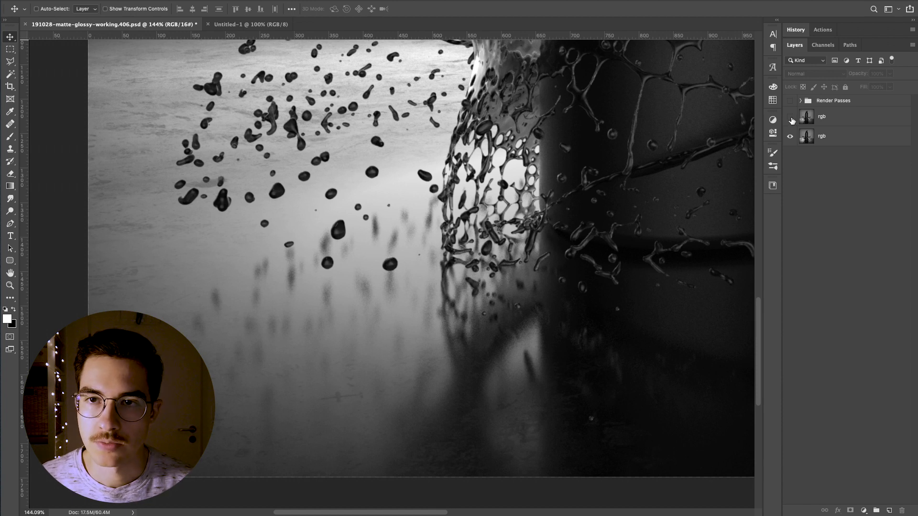
Step: Make the top rgb layer visible over the splash image
left_click(791, 116)
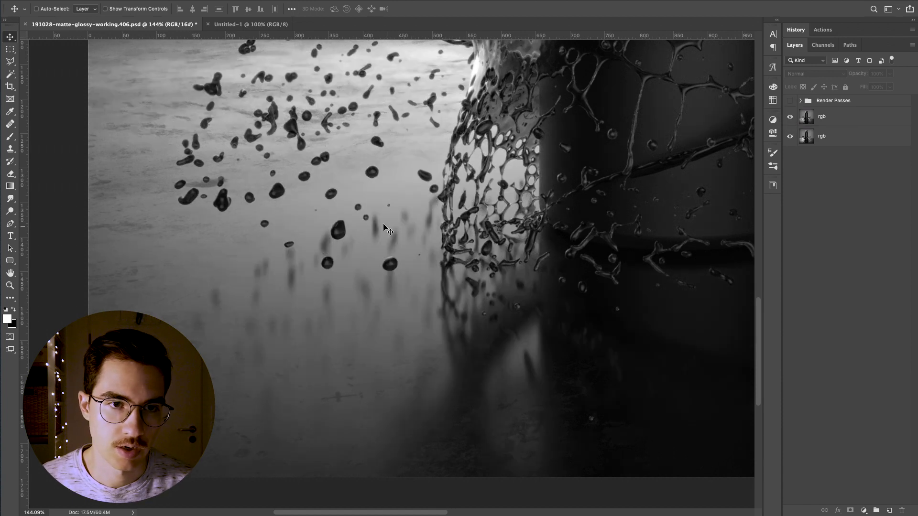
mouse_move(390, 245)
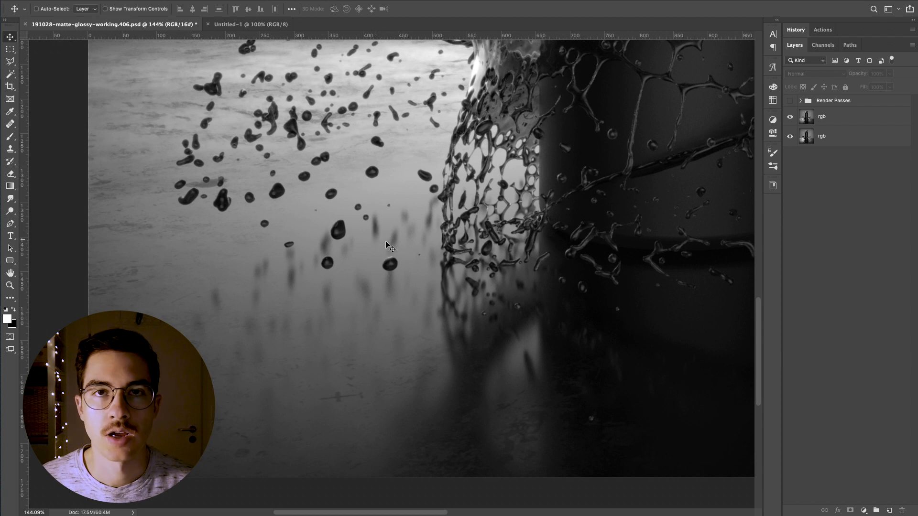
mouse_move(386, 229)
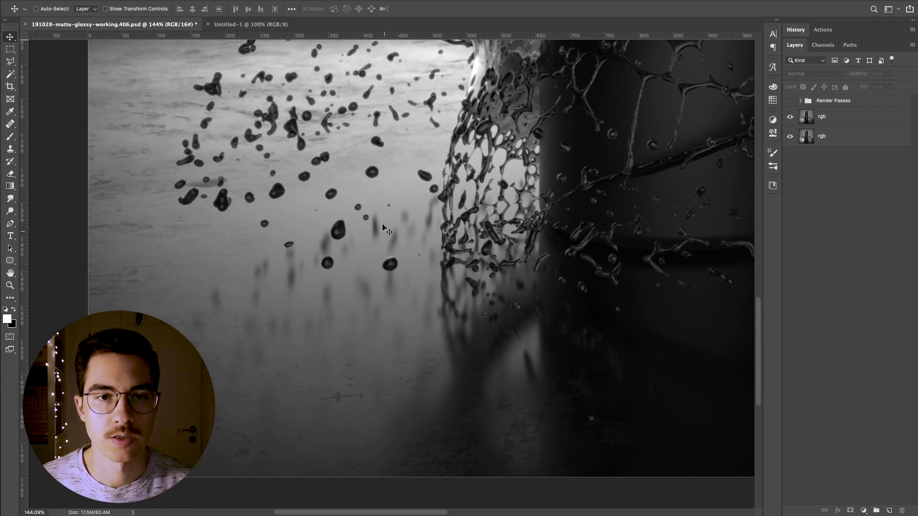
mouse_move(380, 234)
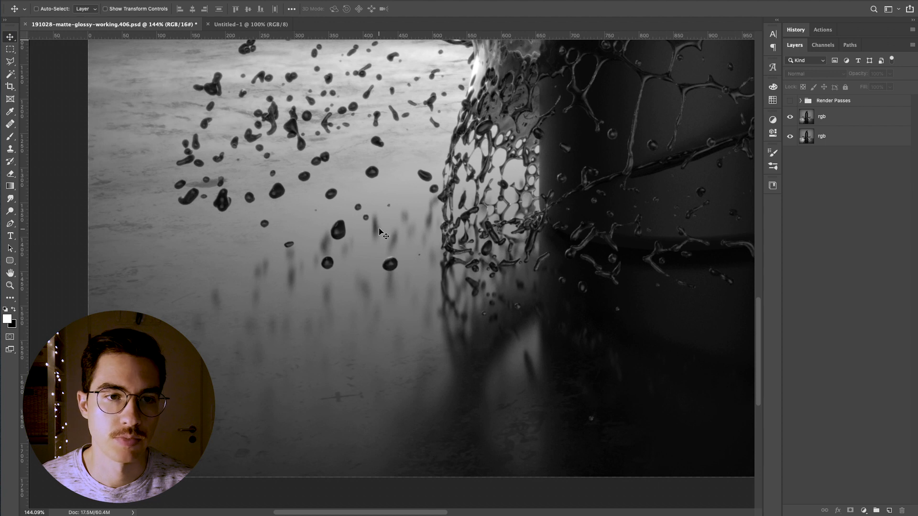
mouse_move(774, 152)
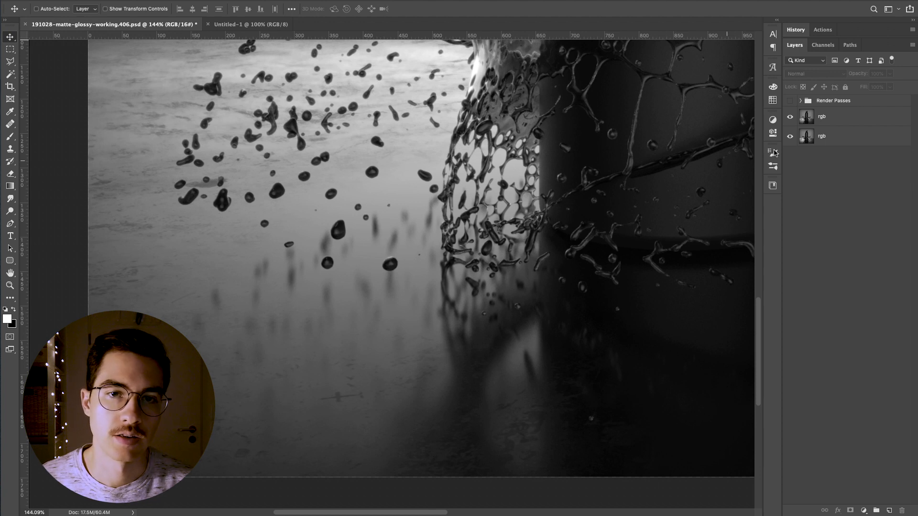
mouse_move(554, 199)
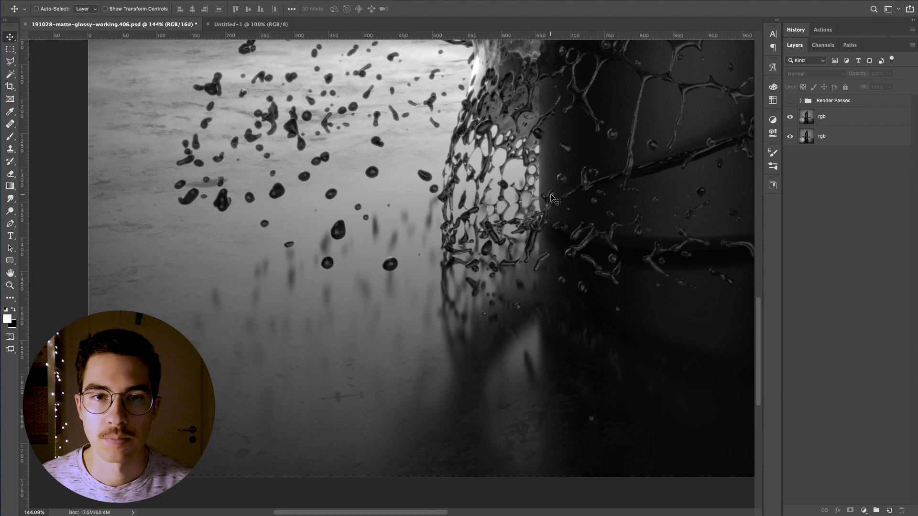
mouse_move(544, 219)
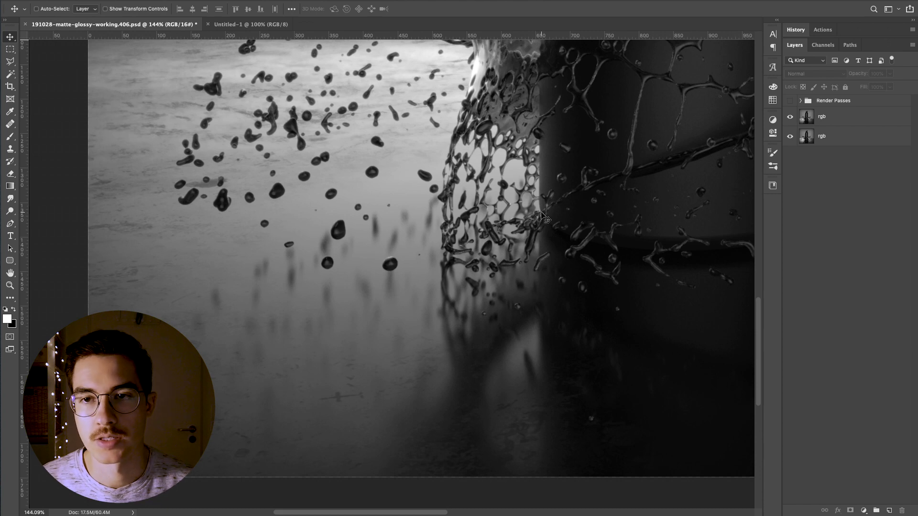
mouse_move(592, 149)
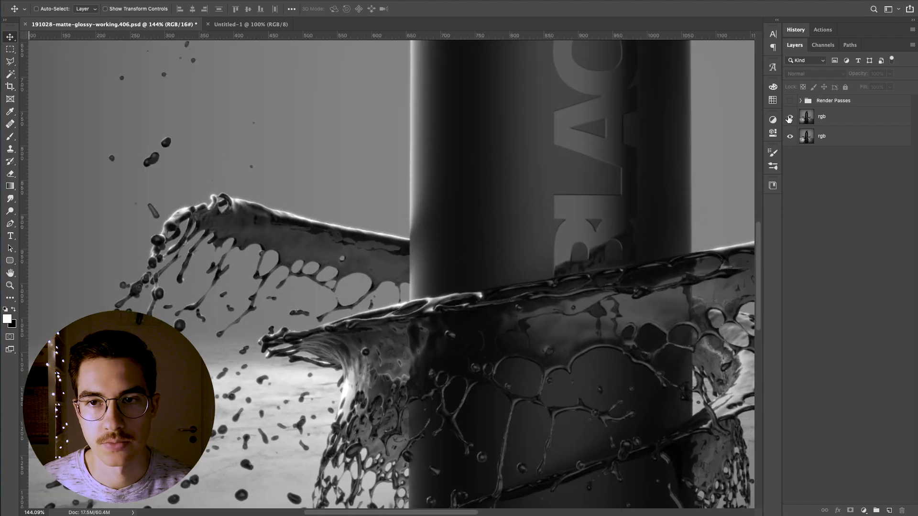
Step: Toggle the top rgb layer's visibility several times, leaving it hidden
left_click(790, 115)
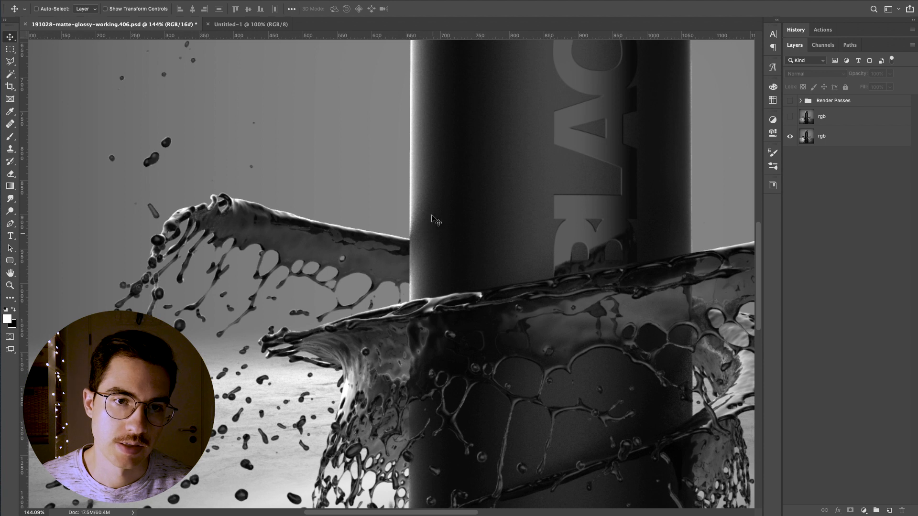
mouse_move(403, 246)
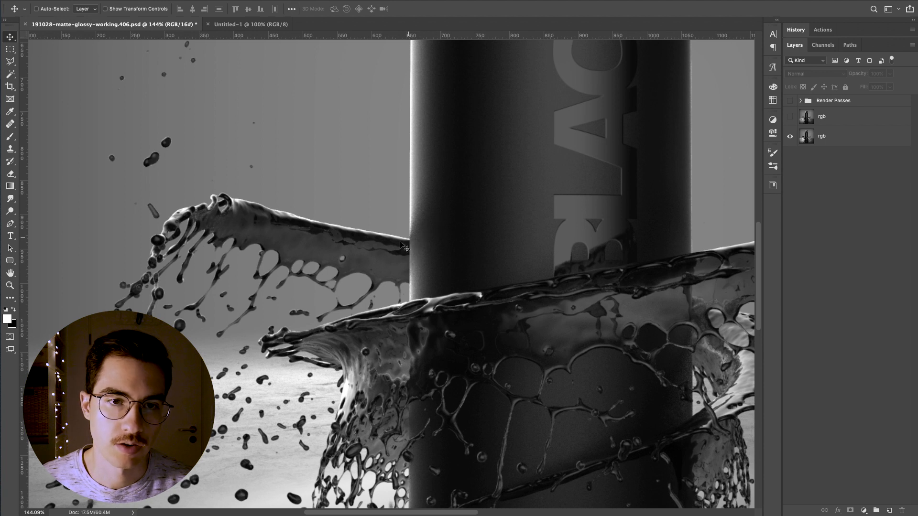
left_click(790, 117)
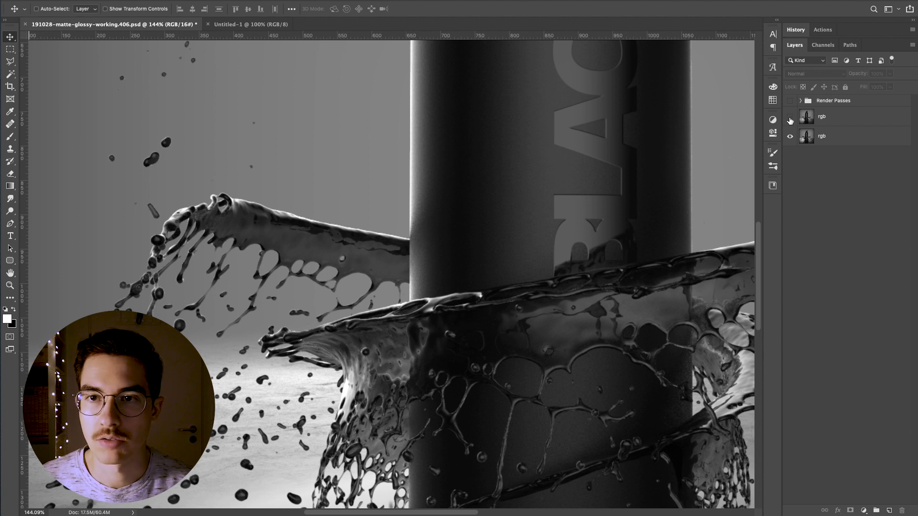
left_click(790, 117)
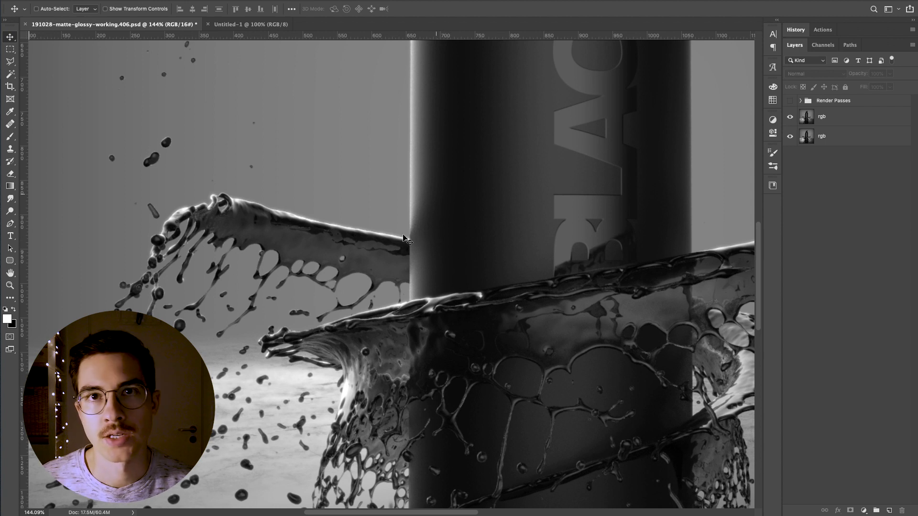
left_click(789, 116)
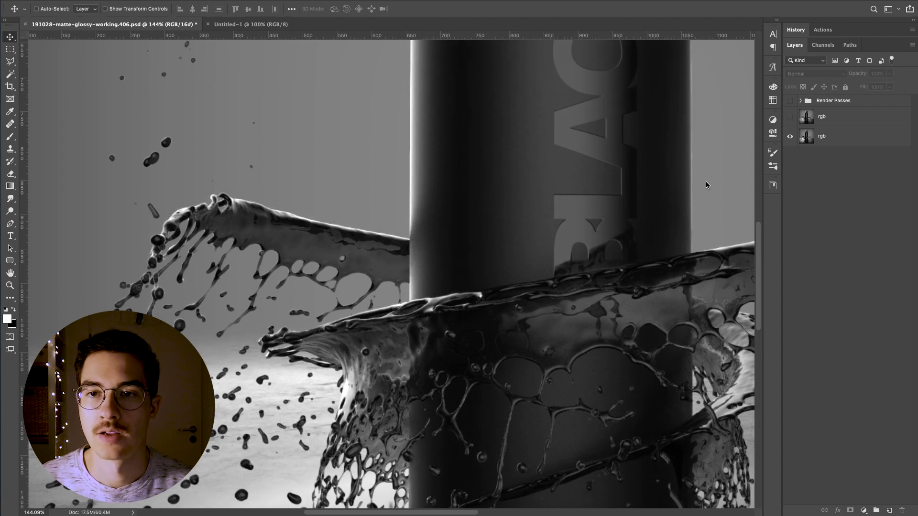
left_click(790, 117)
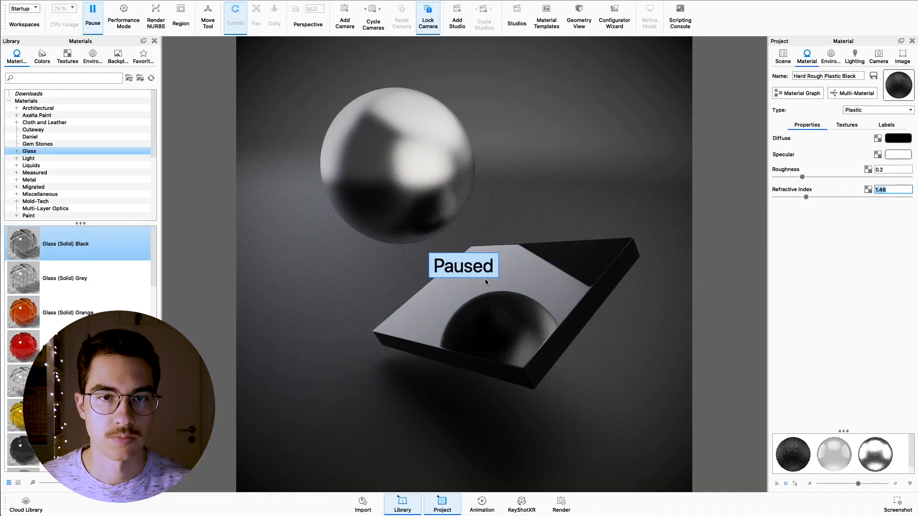
mouse_move(455, 288)
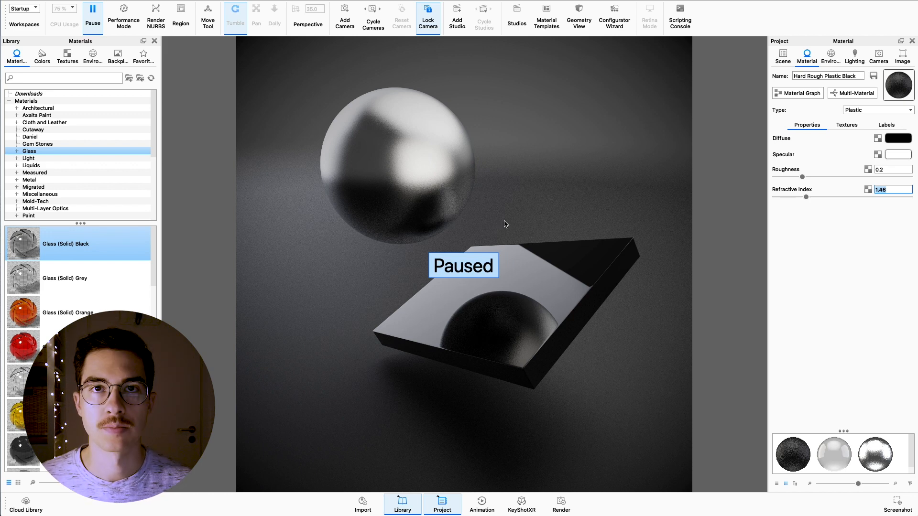
mouse_move(407, 278)
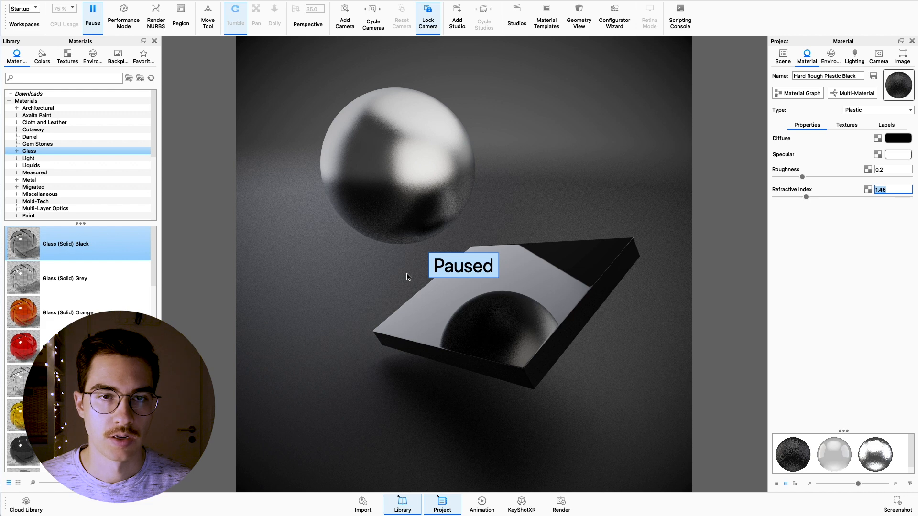
mouse_move(254, 190)
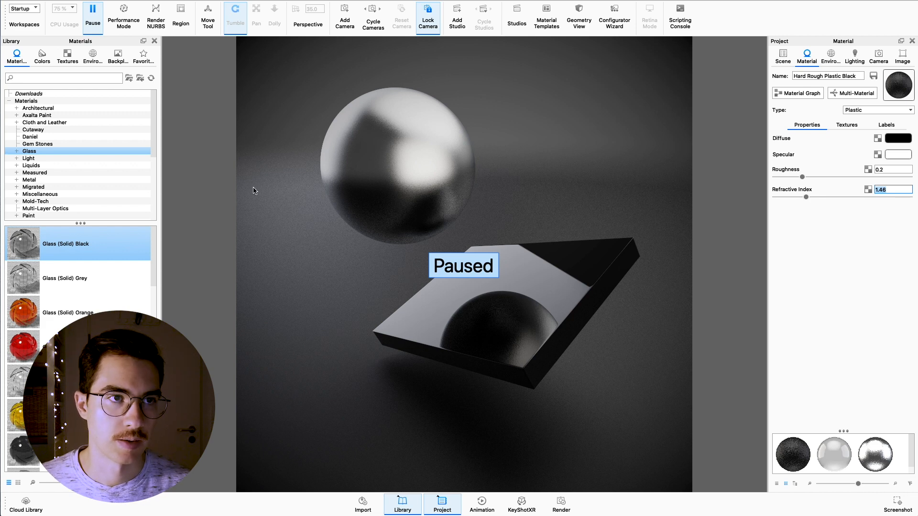
Step: Unpause KeyShot's real-time render of the sphere and glass scene
left_click(92, 13)
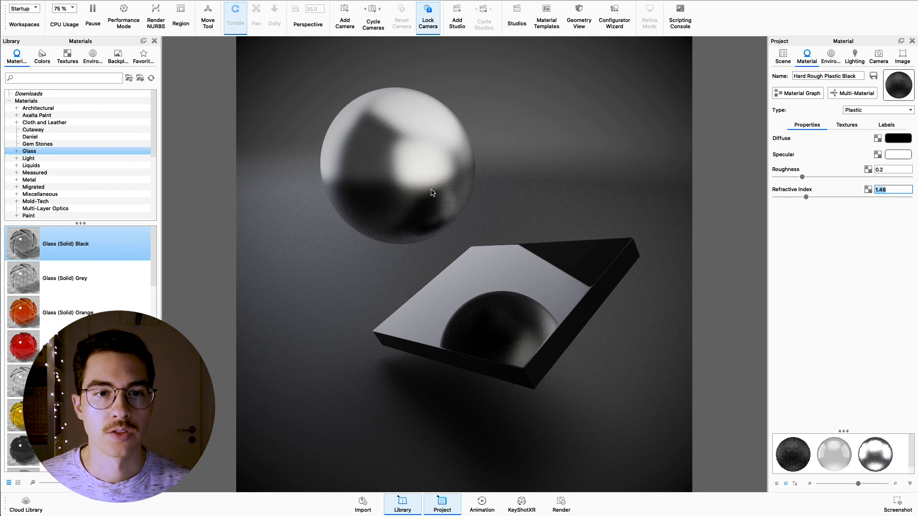
mouse_move(419, 157)
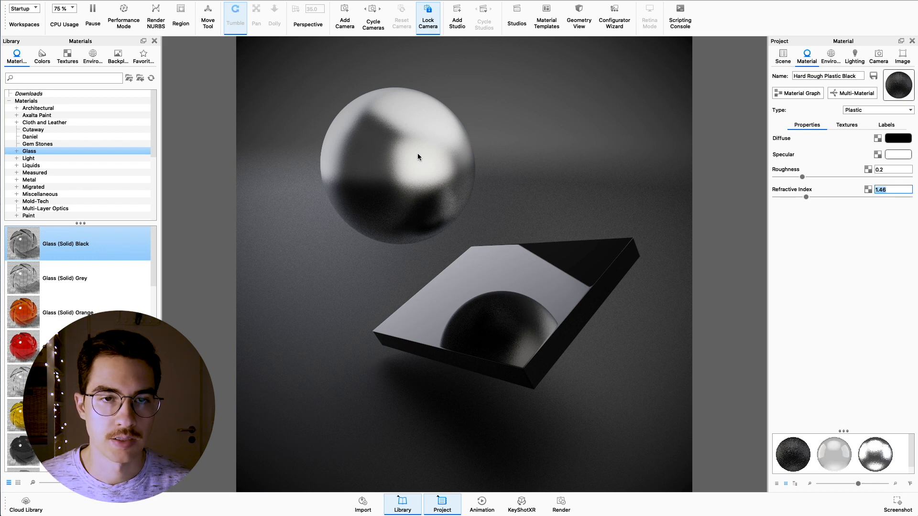
mouse_move(511, 358)
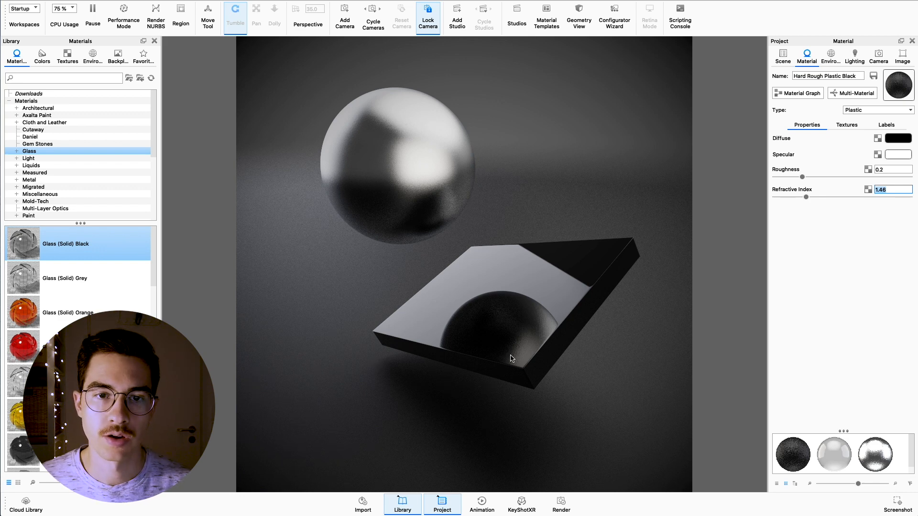
mouse_move(448, 425)
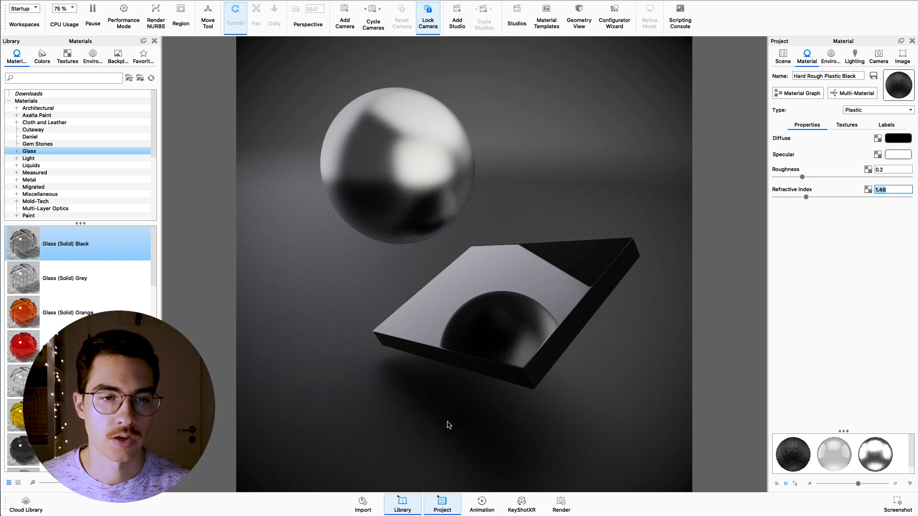
mouse_move(435, 210)
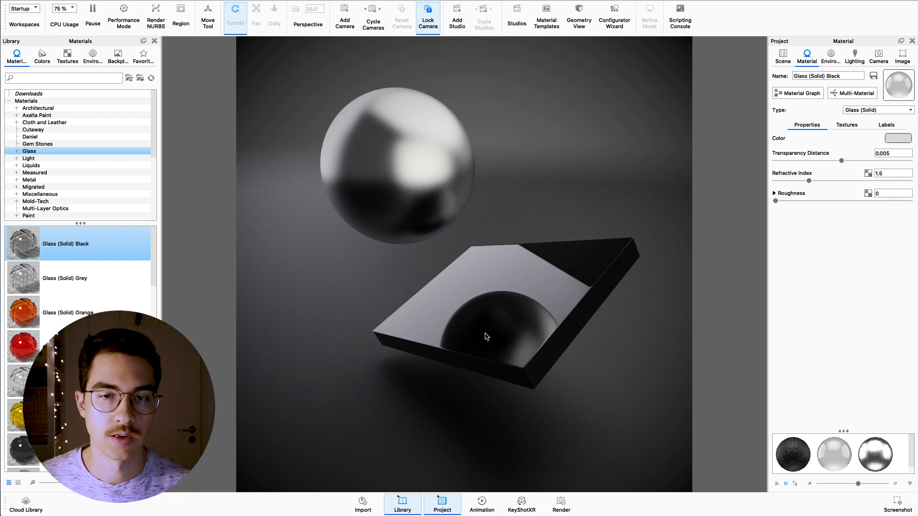
mouse_move(358, 312)
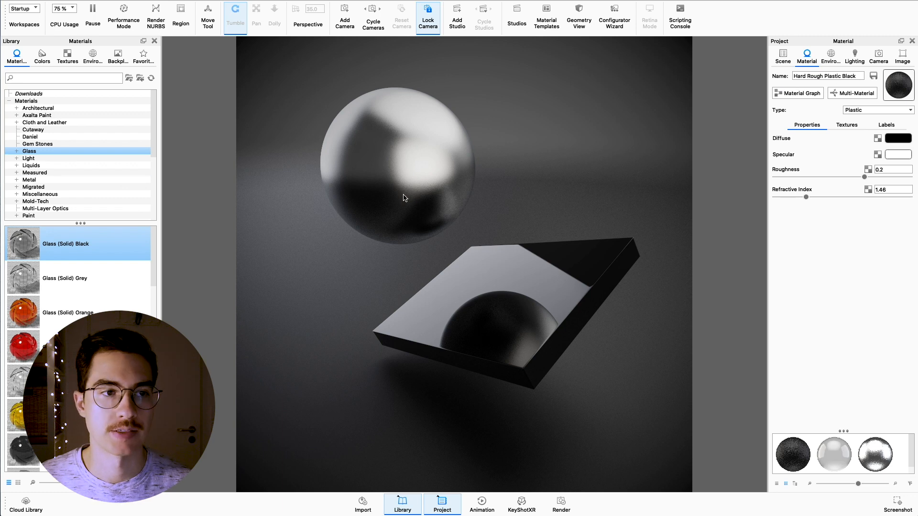
mouse_move(436, 276)
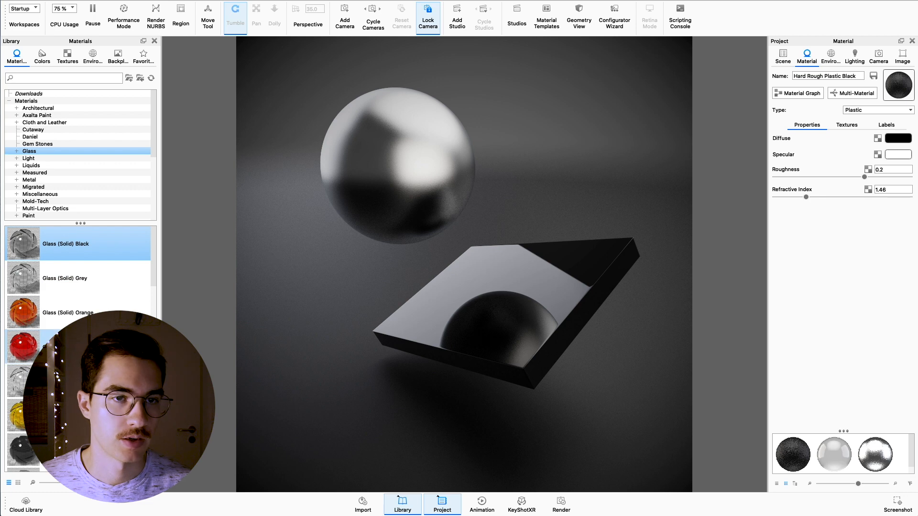
mouse_move(456, 322)
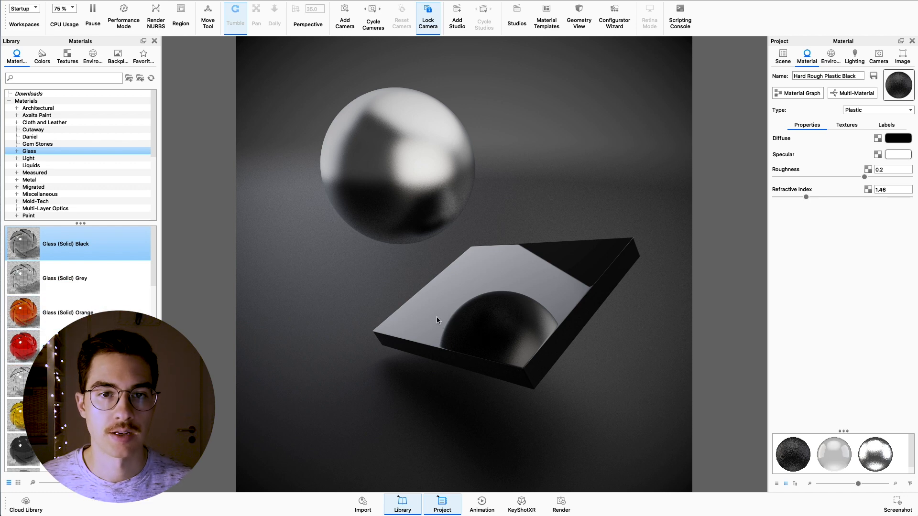
mouse_move(347, 263)
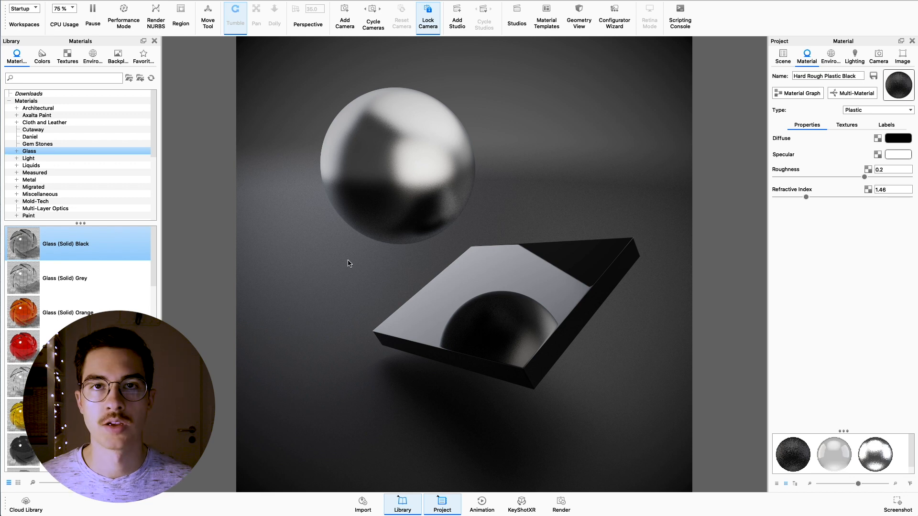
mouse_move(311, 291)
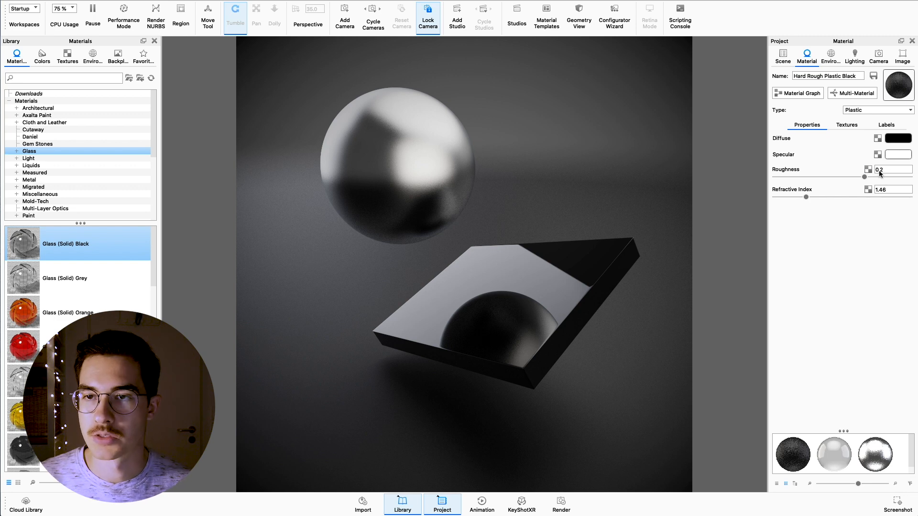
mouse_move(392, 355)
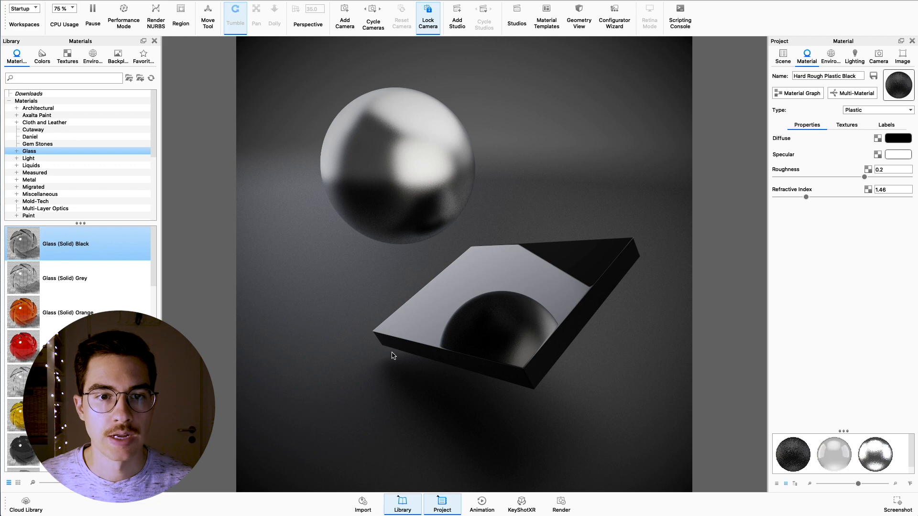
mouse_move(418, 365)
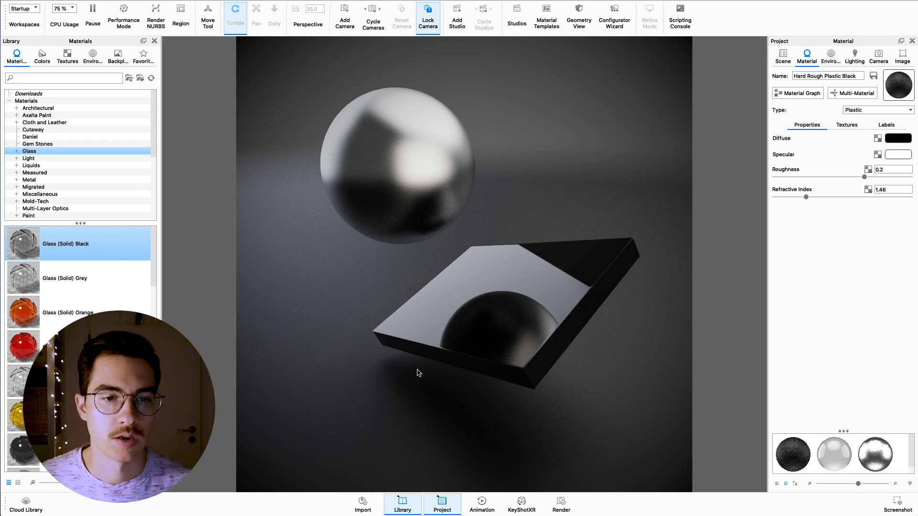
mouse_move(417, 396)
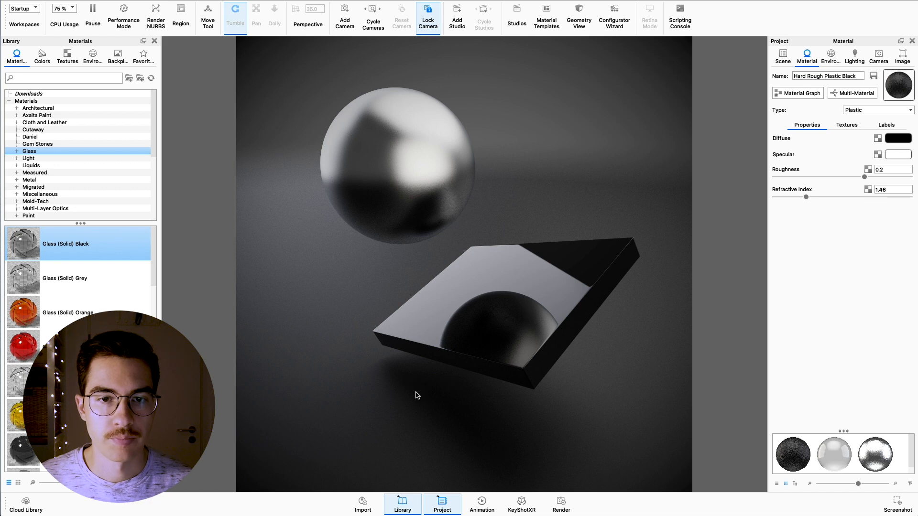
mouse_move(478, 303)
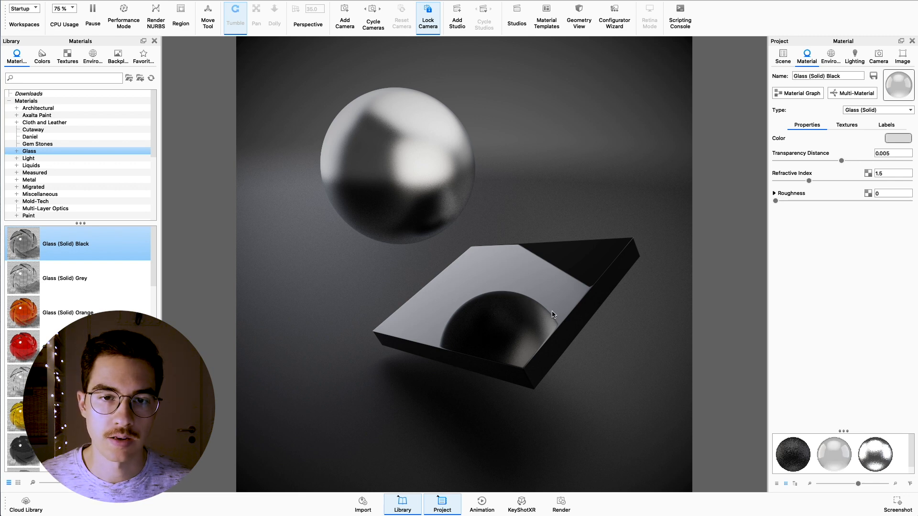
mouse_move(559, 333)
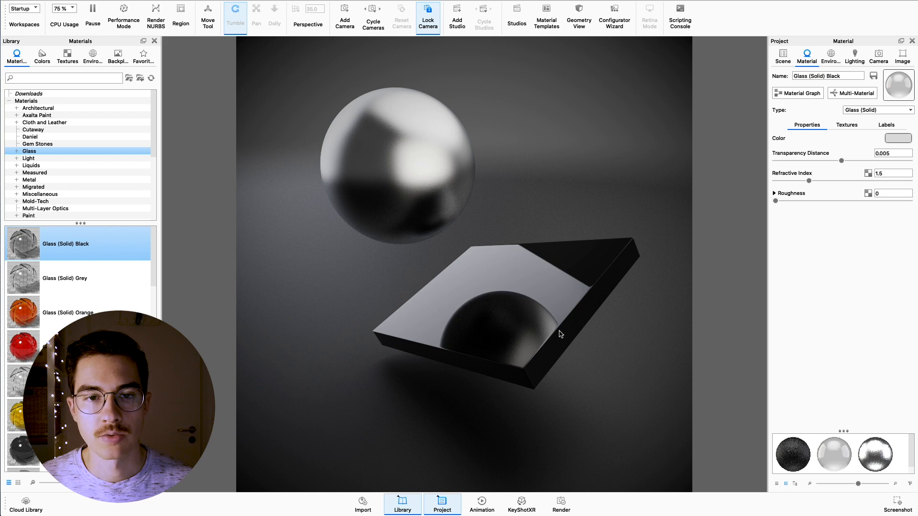
mouse_move(556, 323)
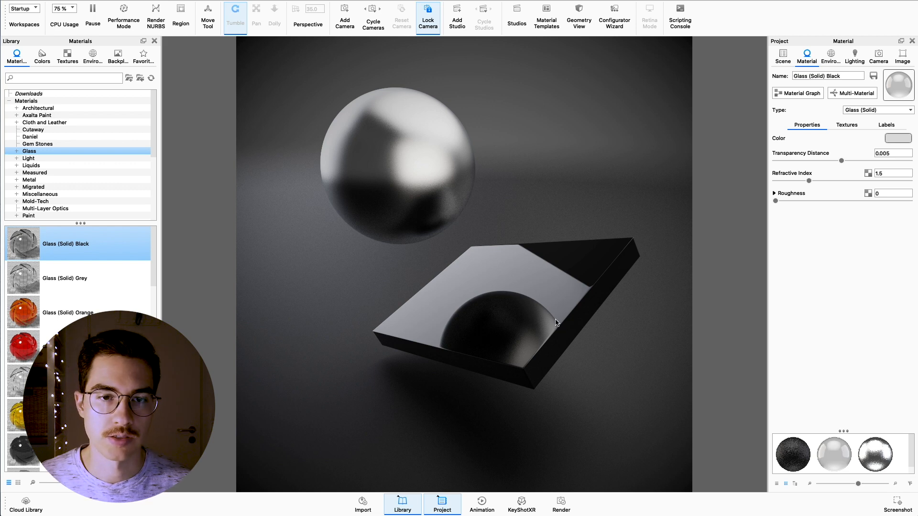
mouse_move(549, 320)
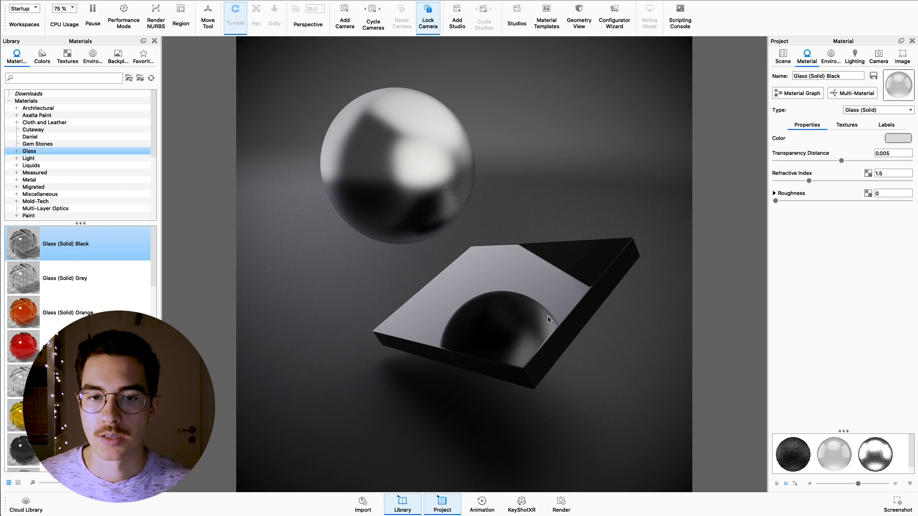
mouse_move(501, 277)
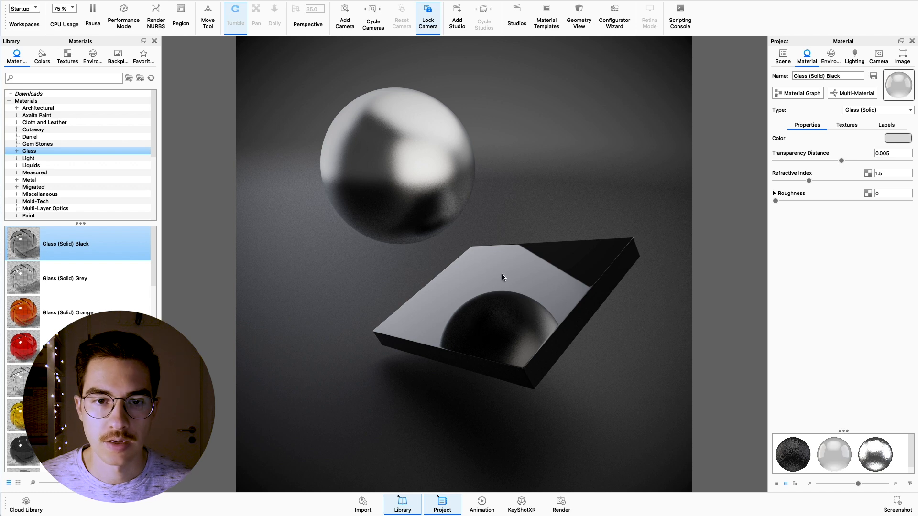
mouse_move(490, 294)
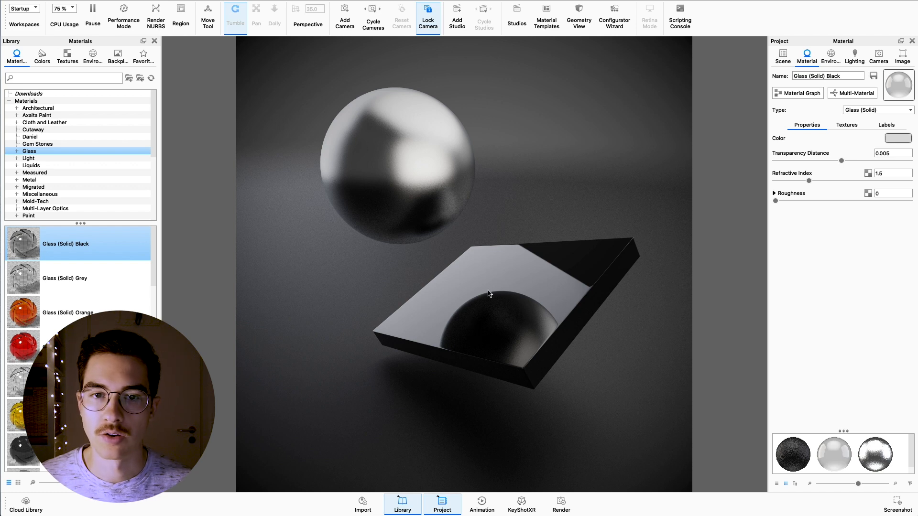
mouse_move(457, 347)
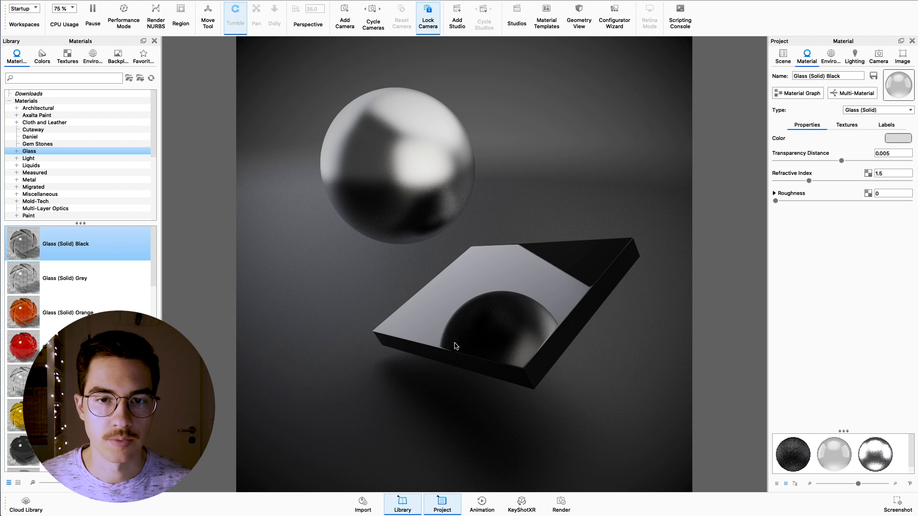
mouse_move(547, 329)
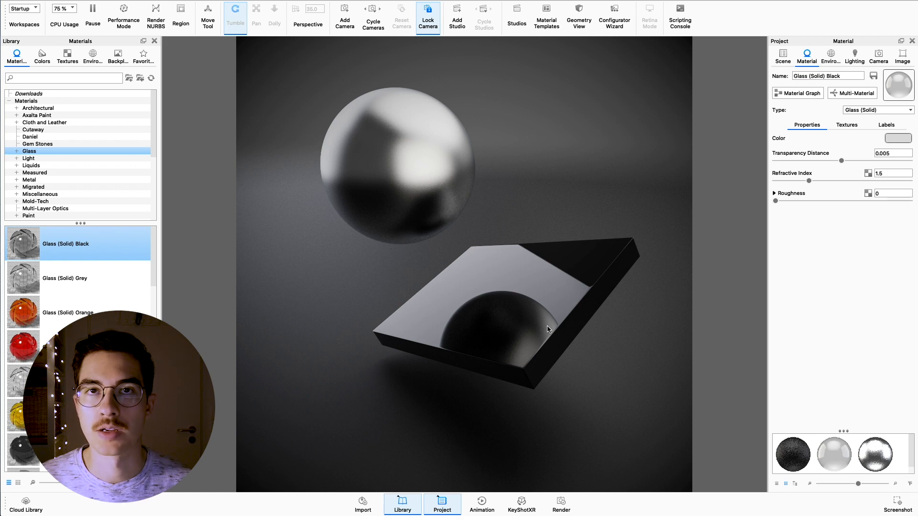
mouse_move(530, 314)
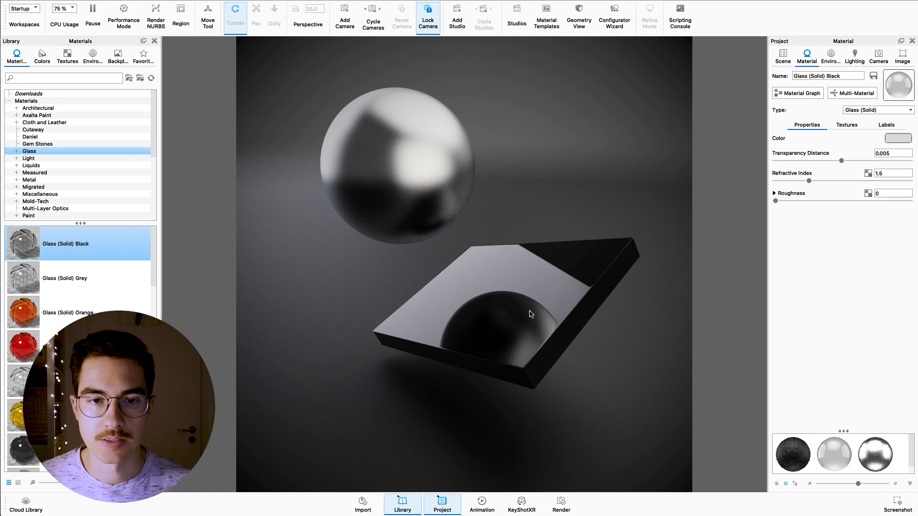
mouse_move(532, 278)
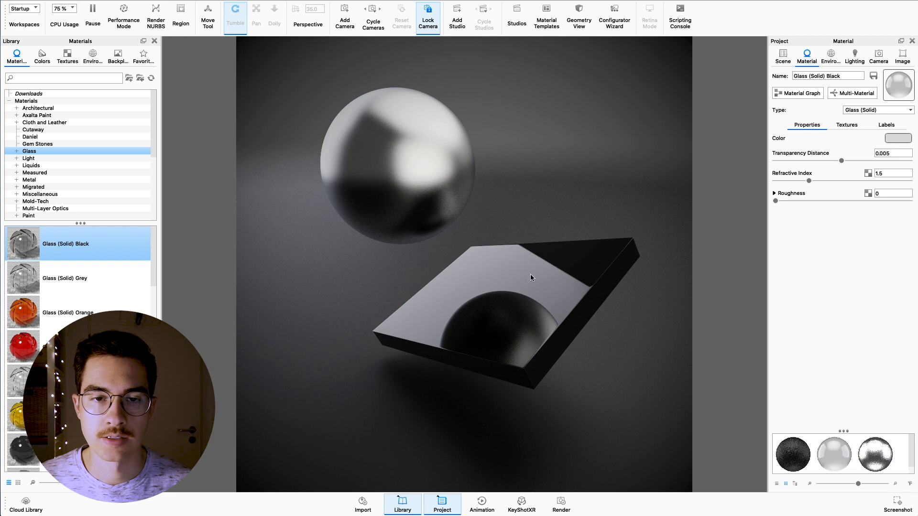
mouse_move(517, 297)
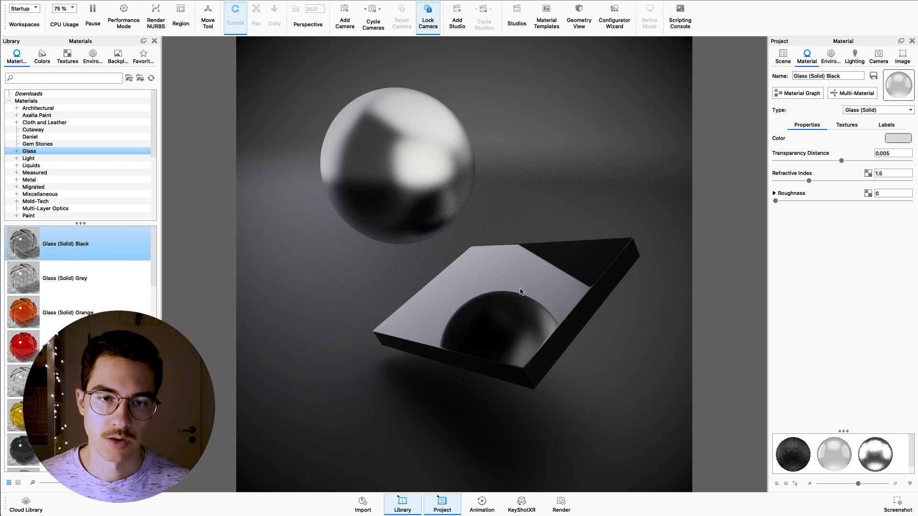
mouse_move(535, 316)
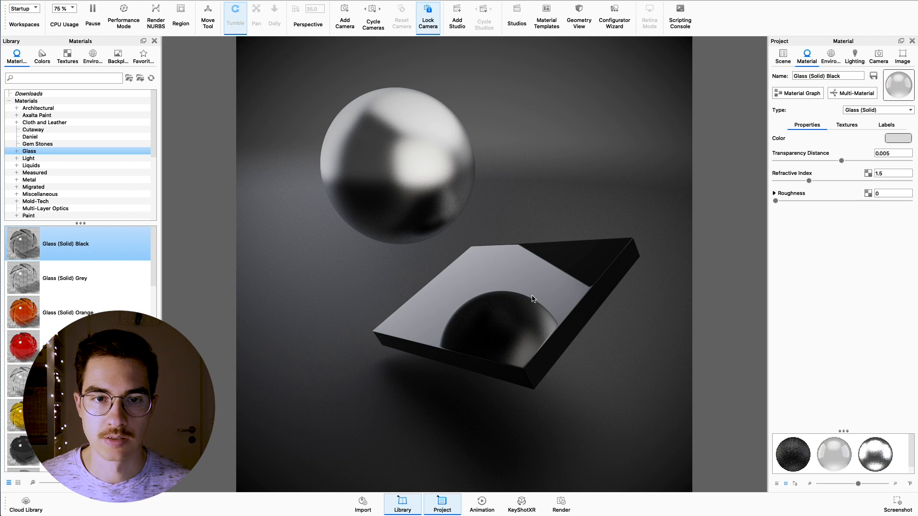
mouse_move(410, 170)
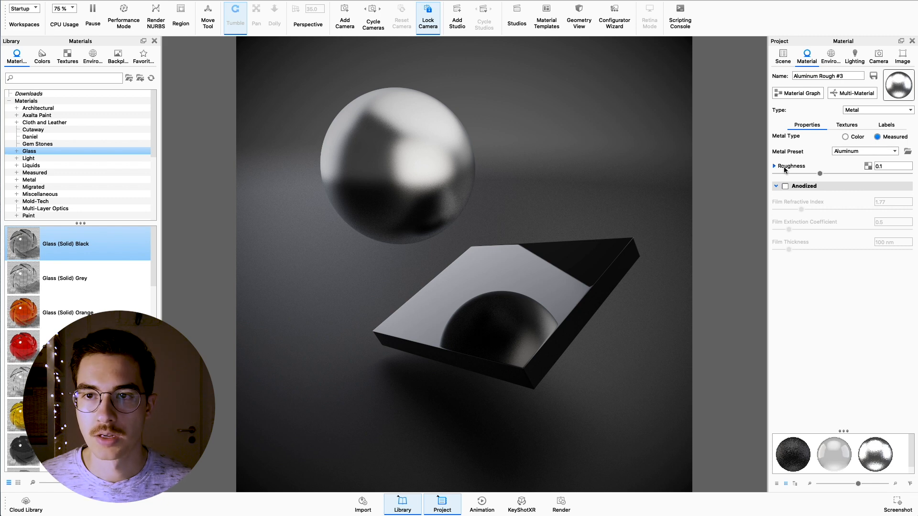
mouse_move(892, 166)
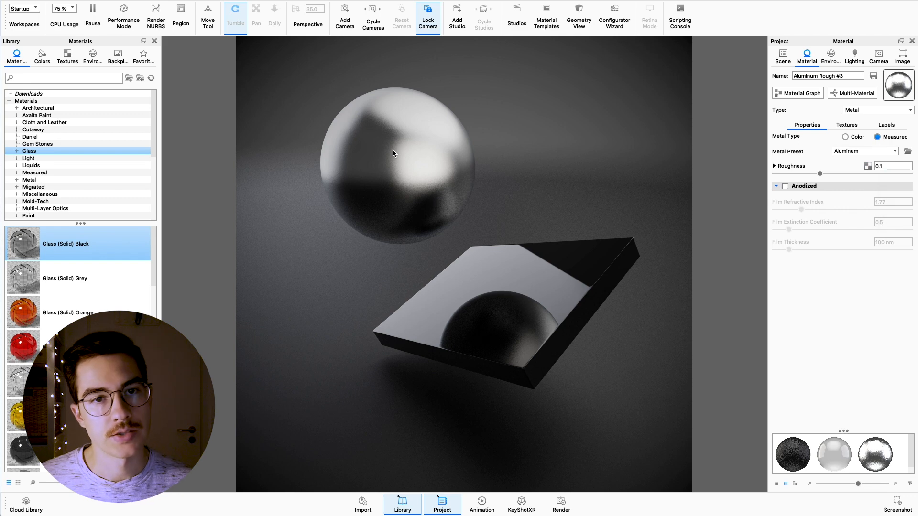
mouse_move(398, 186)
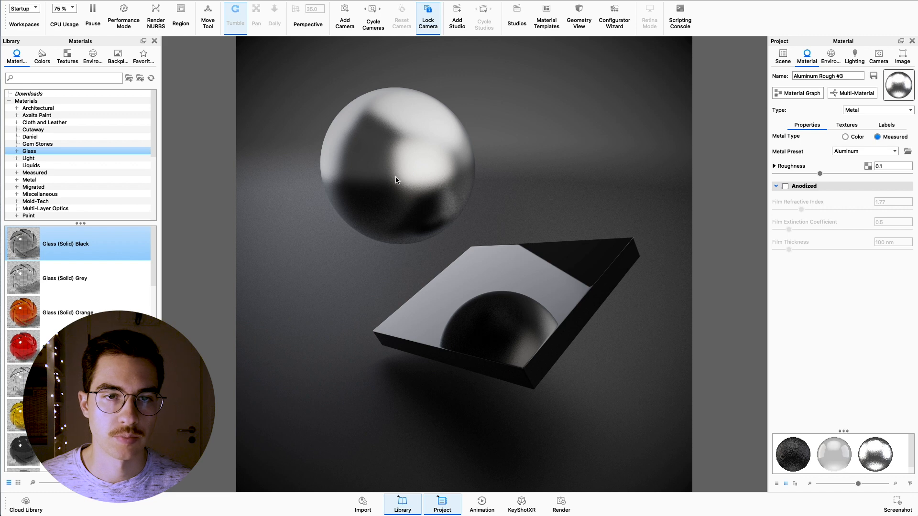
mouse_move(400, 134)
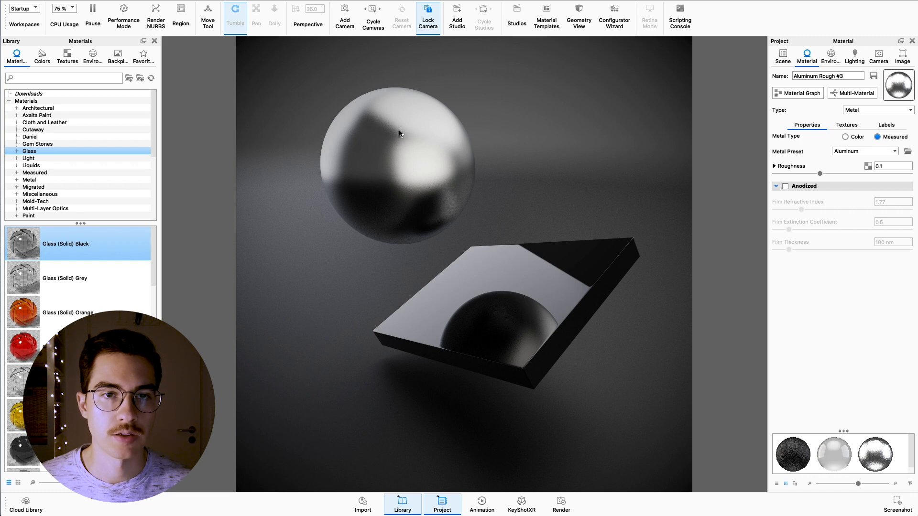
mouse_move(392, 135)
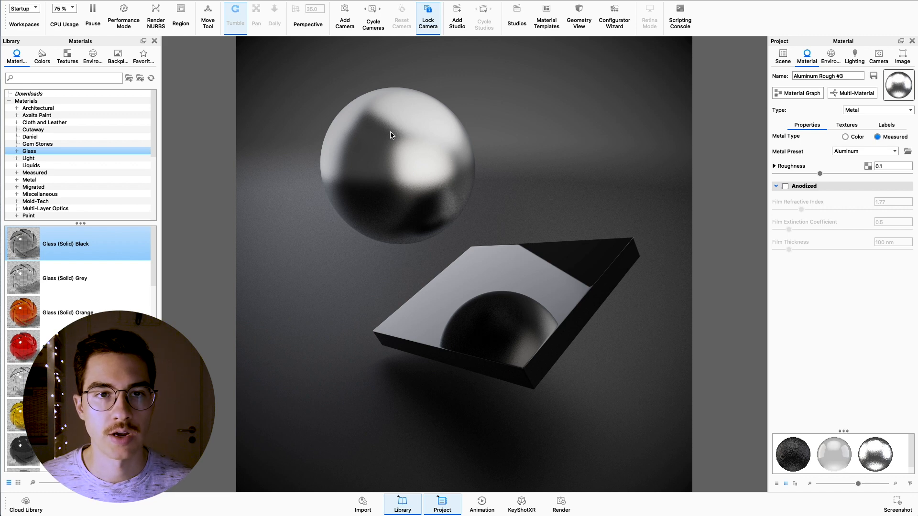
mouse_move(409, 192)
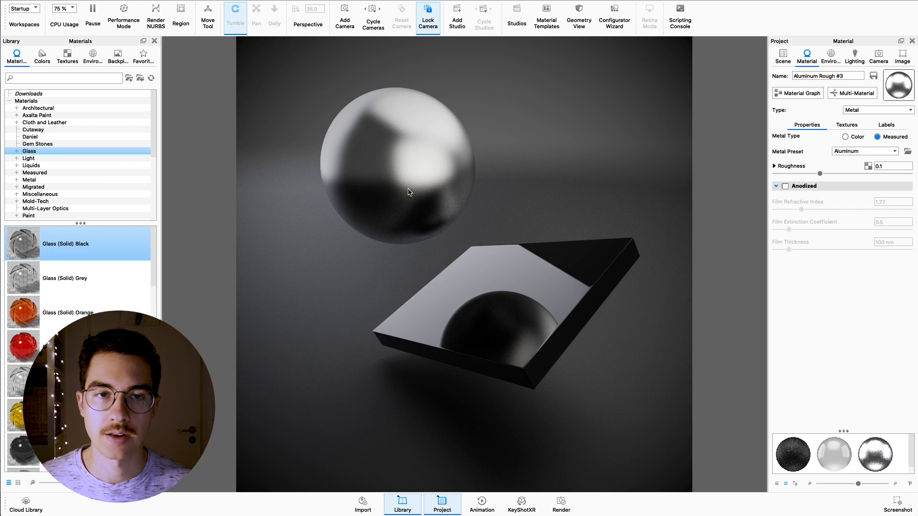
mouse_move(377, 278)
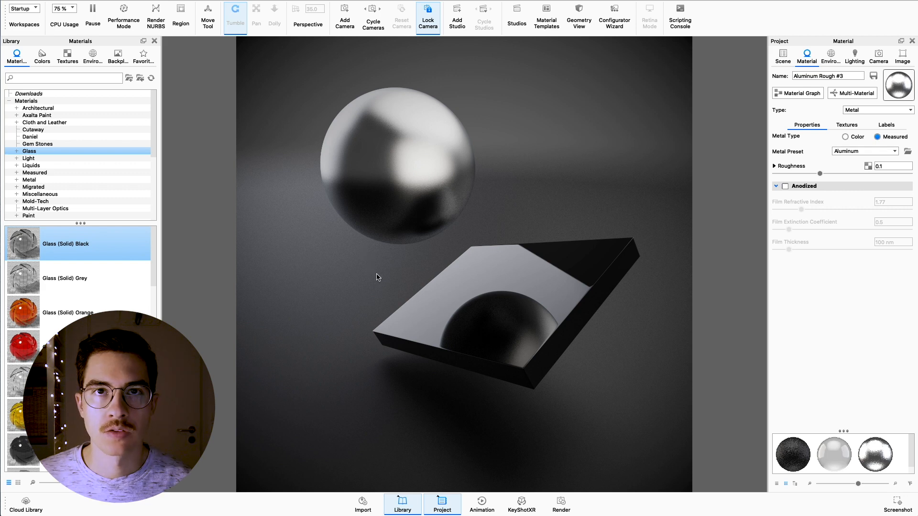
mouse_move(415, 252)
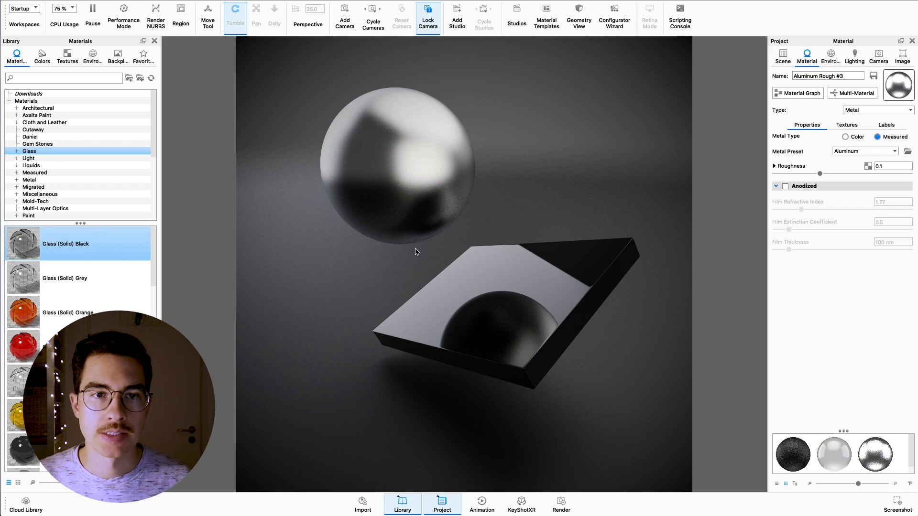
mouse_move(373, 302)
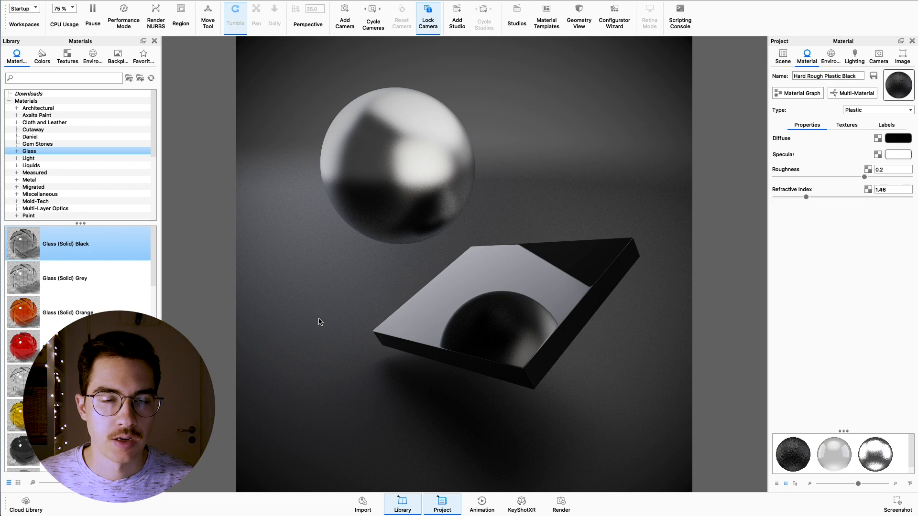
mouse_move(316, 320)
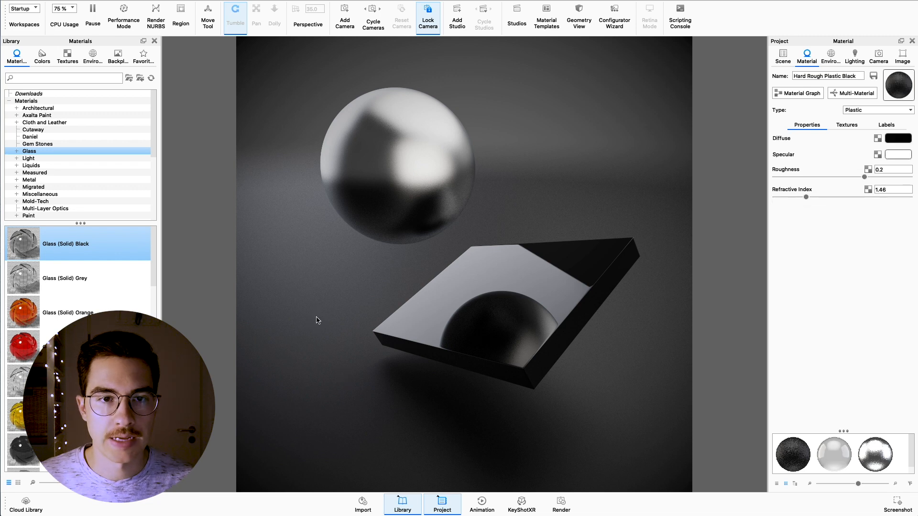
mouse_move(804, 194)
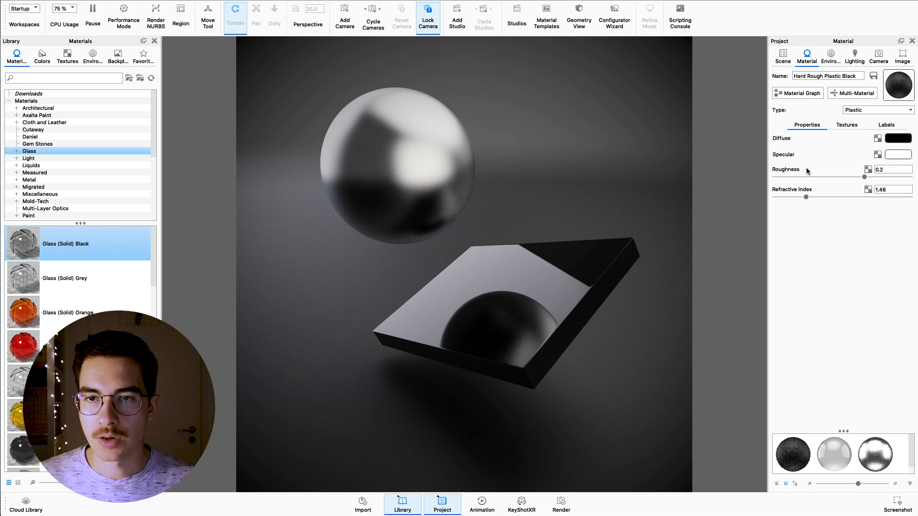
Step: Select the 0.2 Roughness value of Hard Rough Plastic Black for editing
left_click(892, 169)
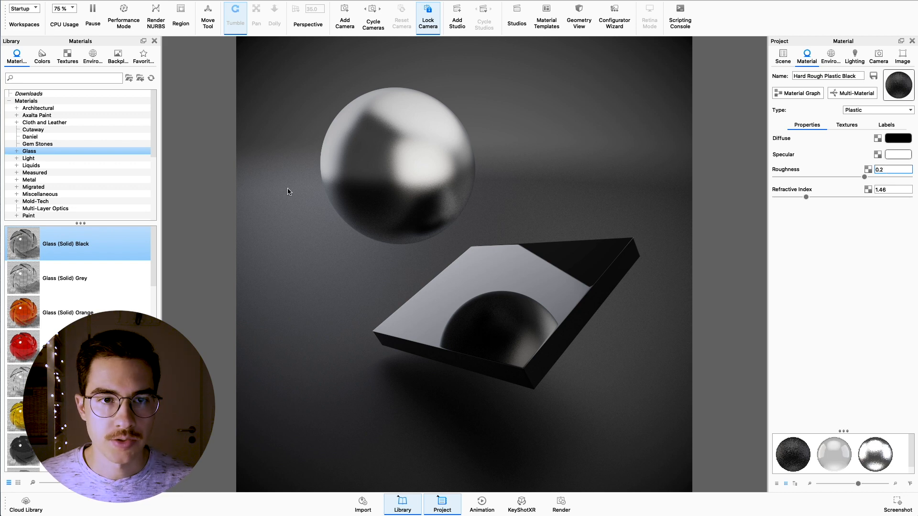
mouse_move(818, 260)
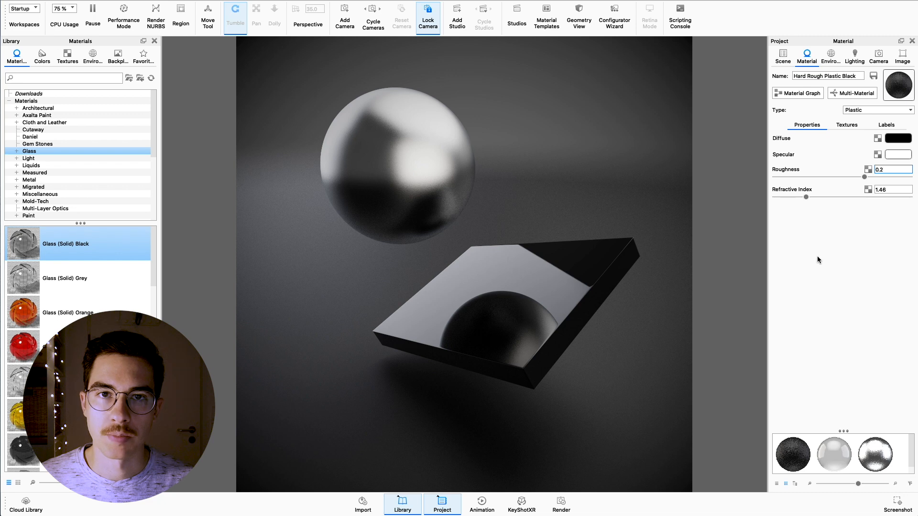
mouse_move(806, 222)
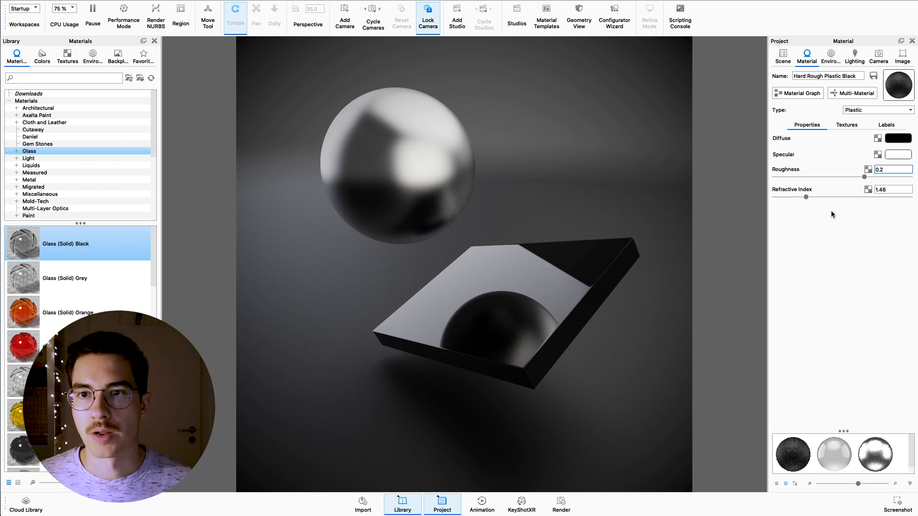
Step: Change the black rough material's type from plastic to Paint
left_click(877, 109)
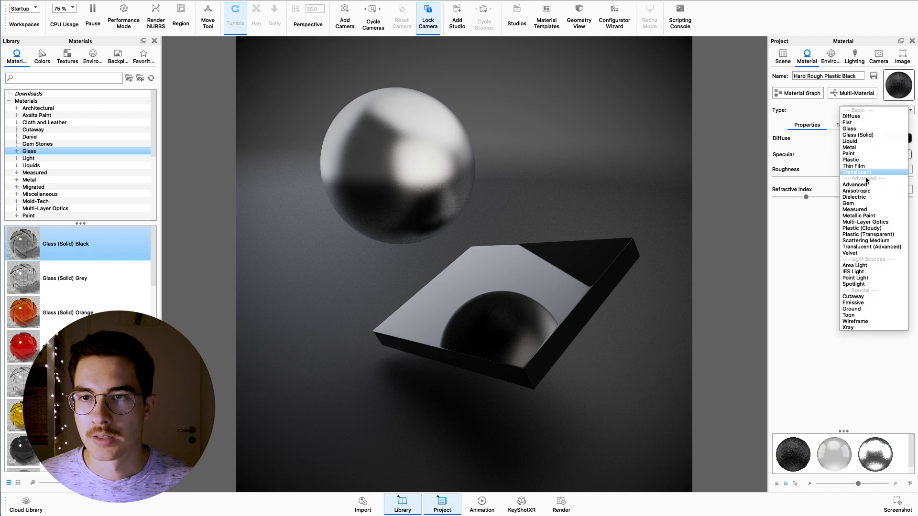
mouse_move(855, 158)
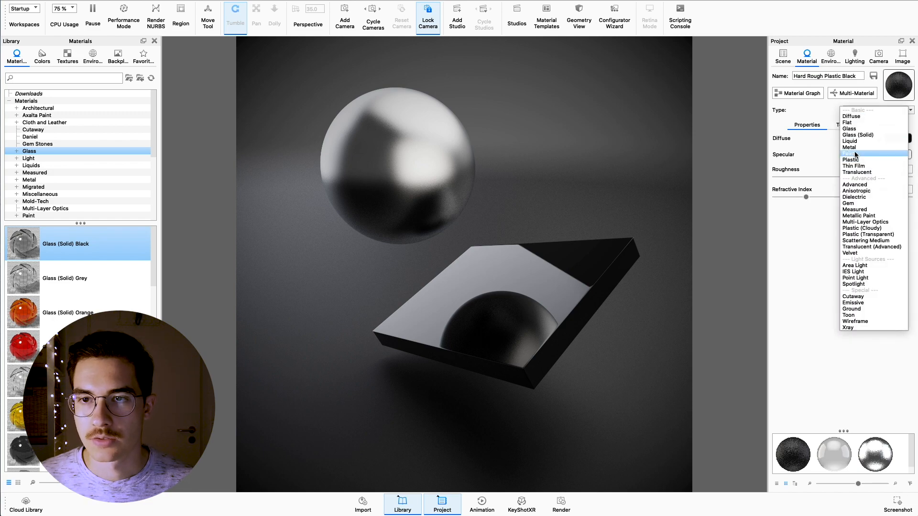
left_click(850, 159)
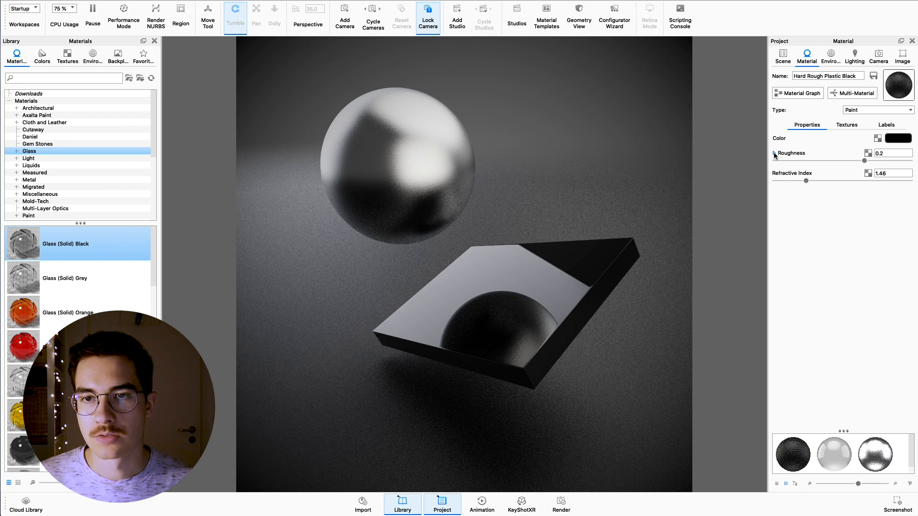
mouse_move(792, 153)
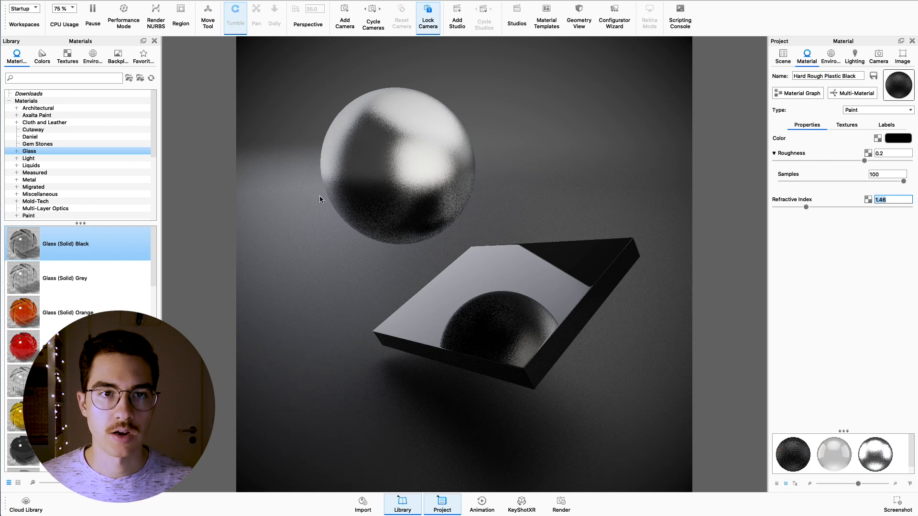
mouse_move(355, 258)
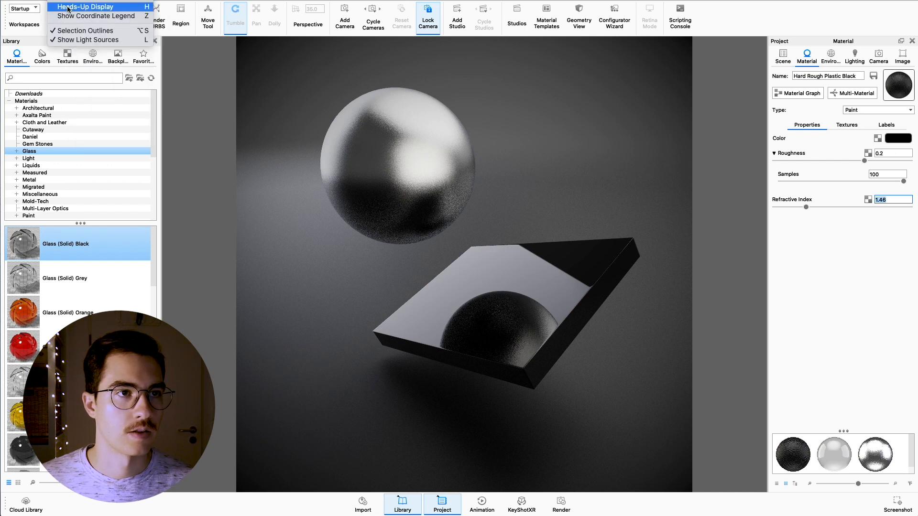
Step: Enable the Heads-Up Display showing frame rate, time, samples and resolution
left_click(86, 7)
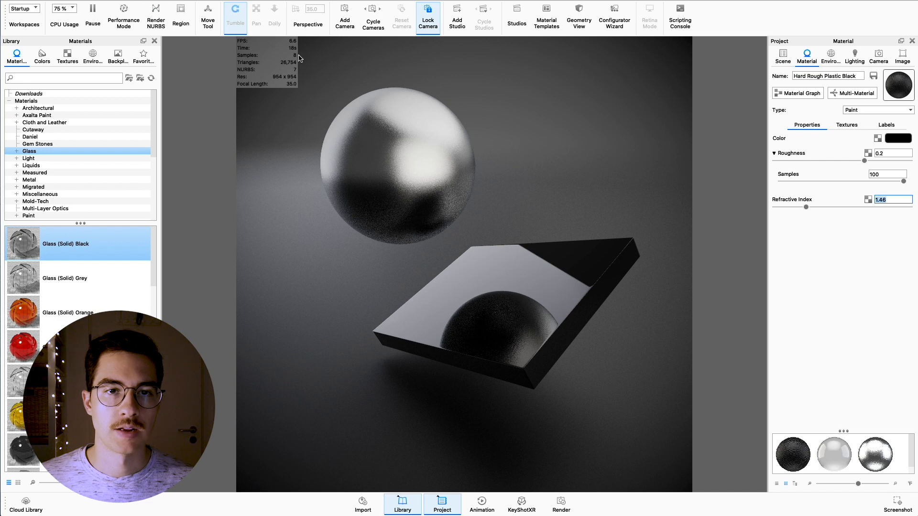
mouse_move(351, 248)
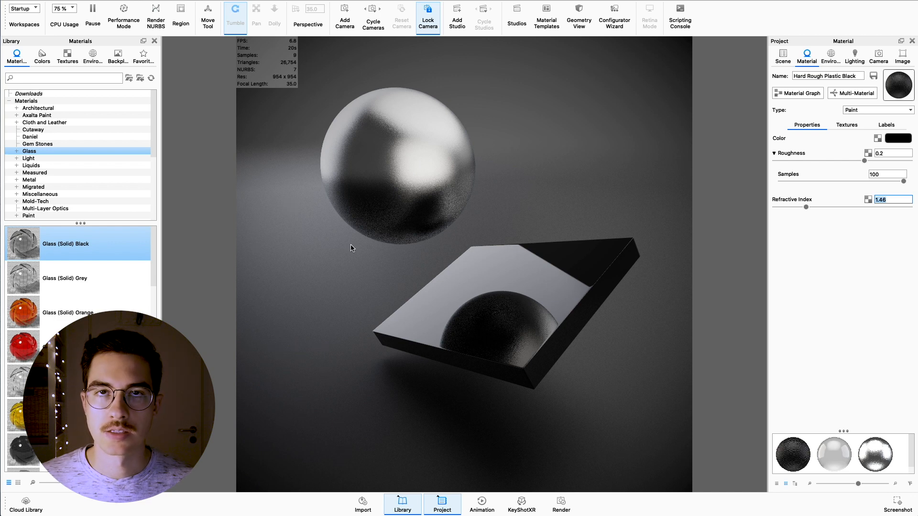
mouse_move(328, 269)
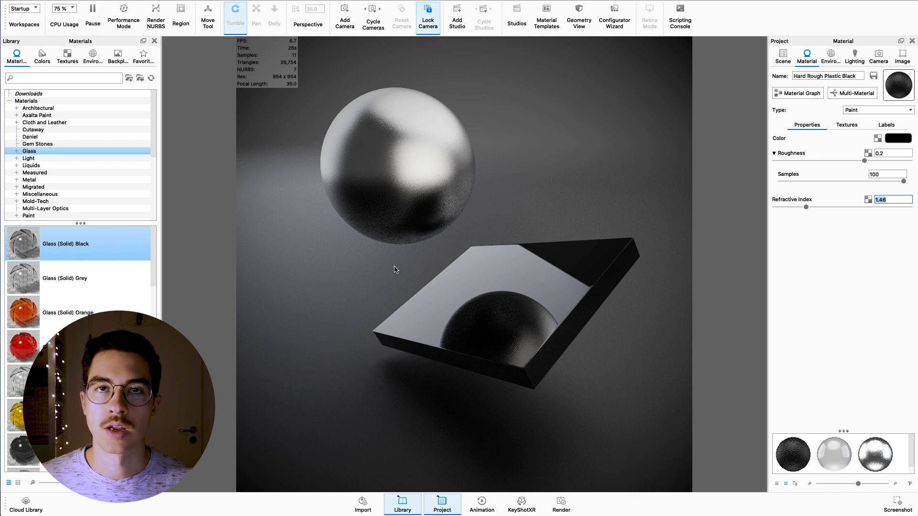
mouse_move(427, 213)
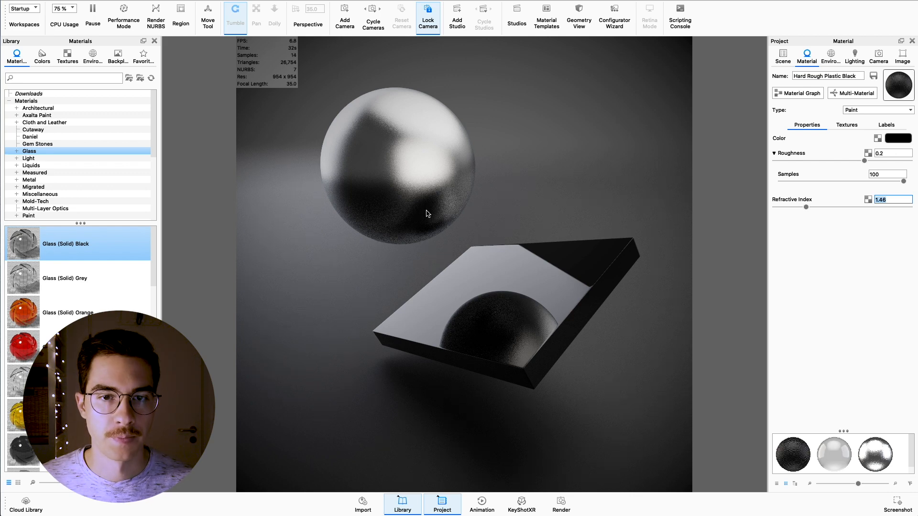
mouse_move(419, 151)
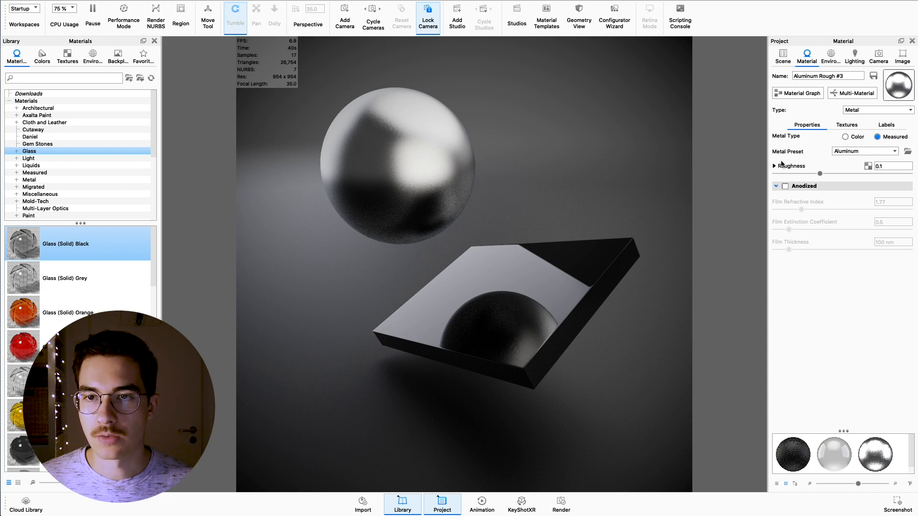
mouse_move(792, 166)
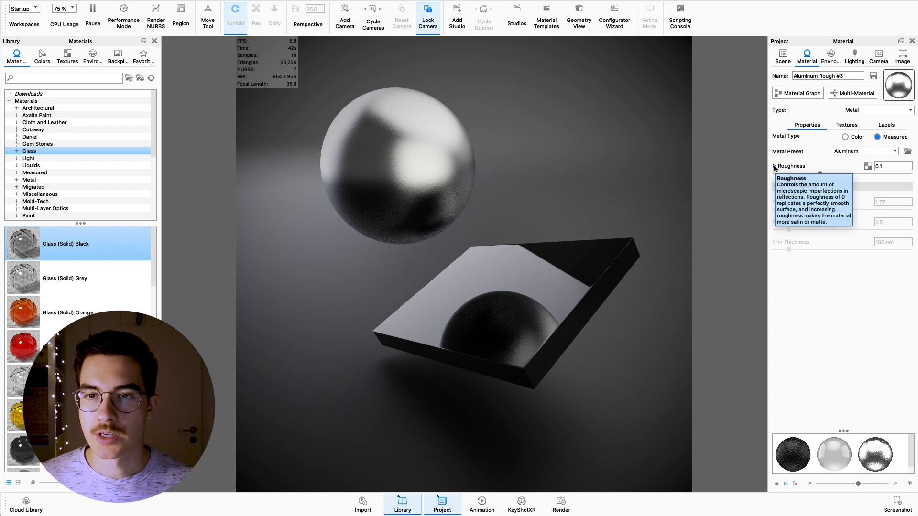
Step: Expand Aluminum Rough #3's Roughness options and select the Samples value 16
left_click(774, 166)
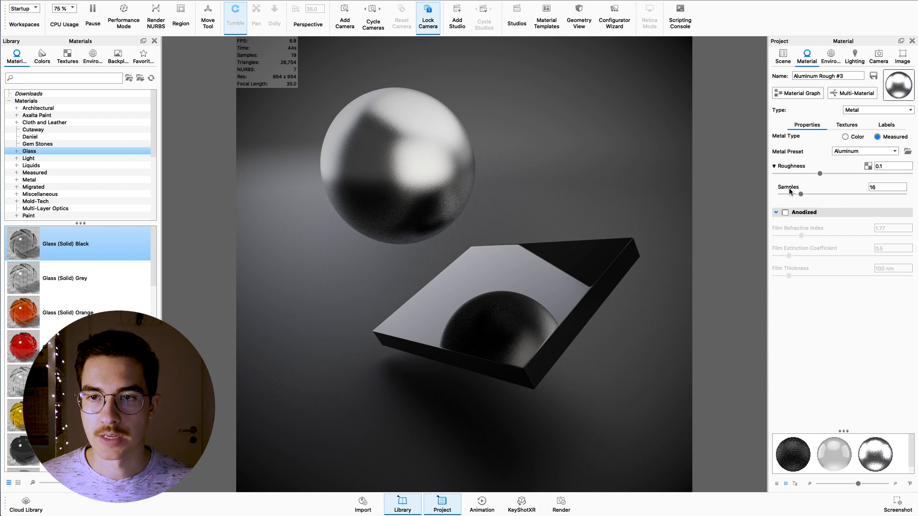
triple_click(887, 187)
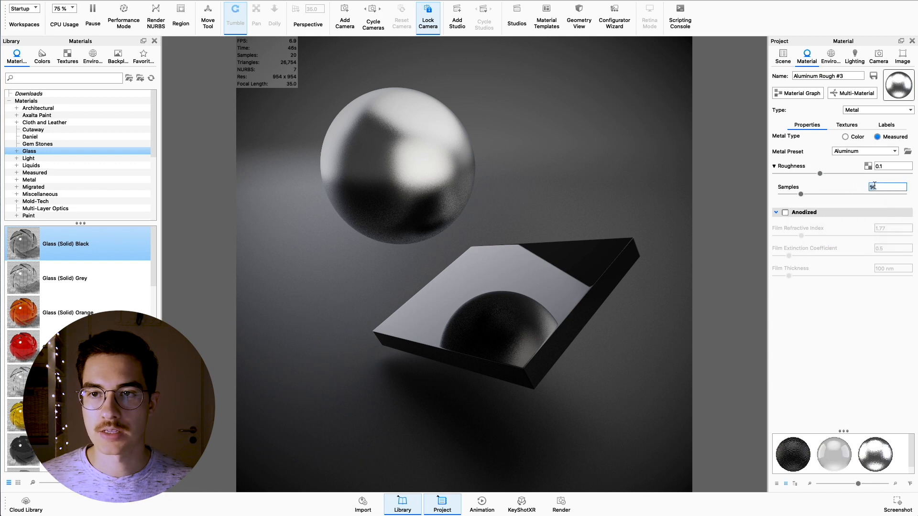
mouse_move(888, 186)
type("50")
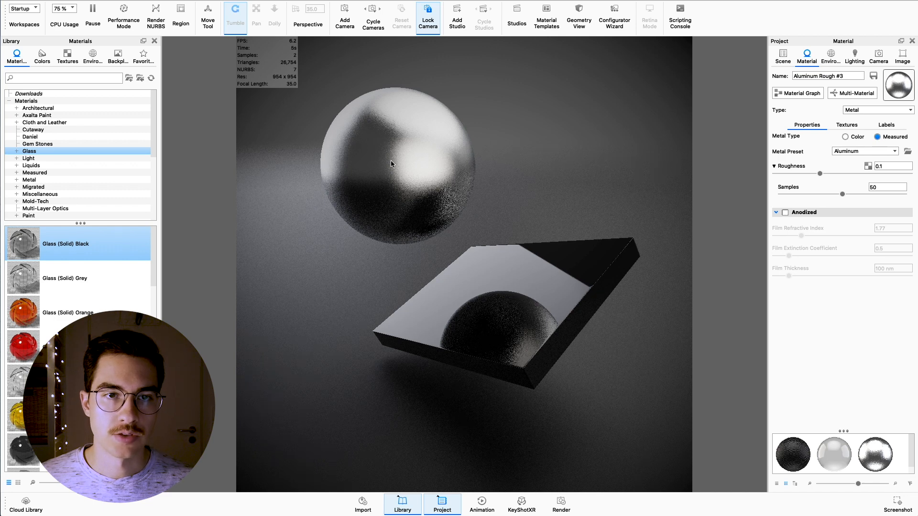
mouse_move(872, 177)
type("100")
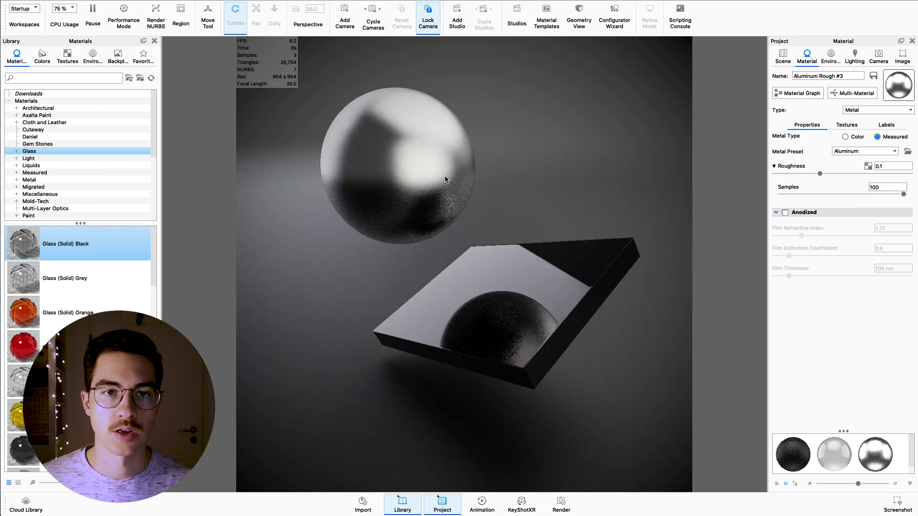
mouse_move(433, 151)
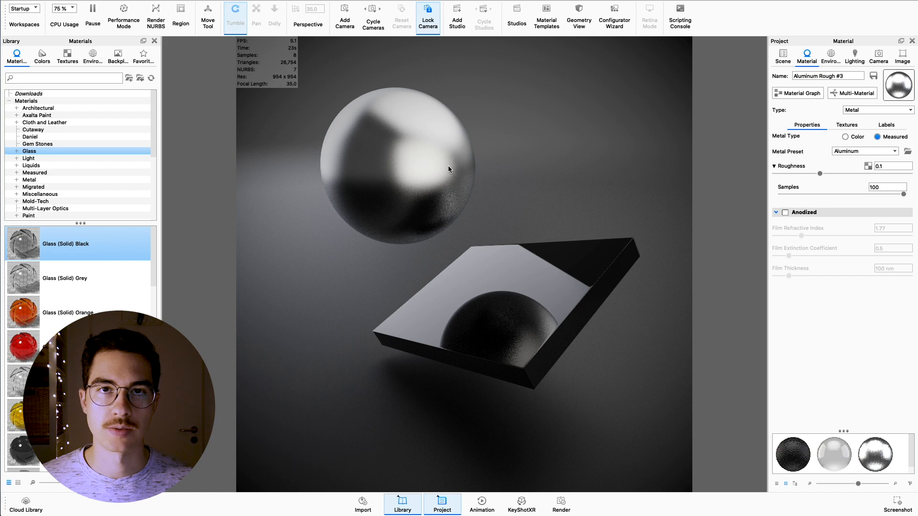
mouse_move(411, 180)
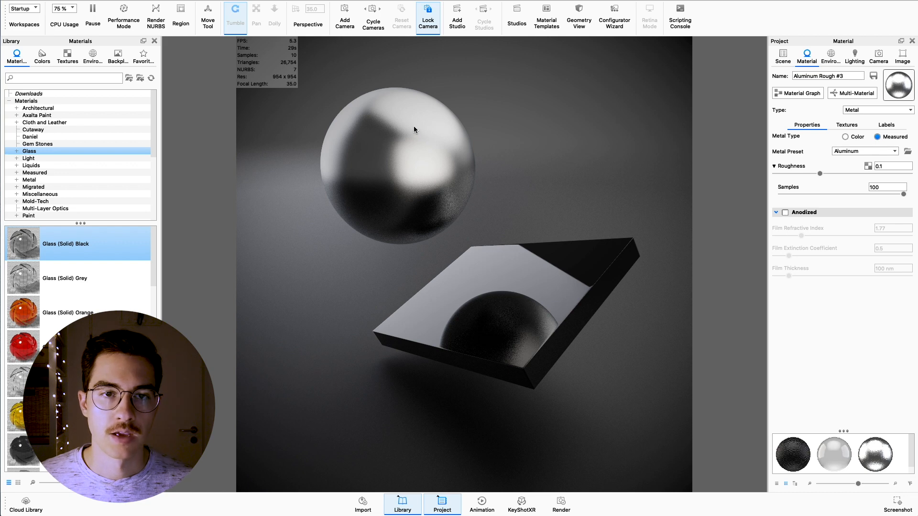
Step: Add a Noise (Texture) bump to the aluminium sphere material
left_click(846, 124)
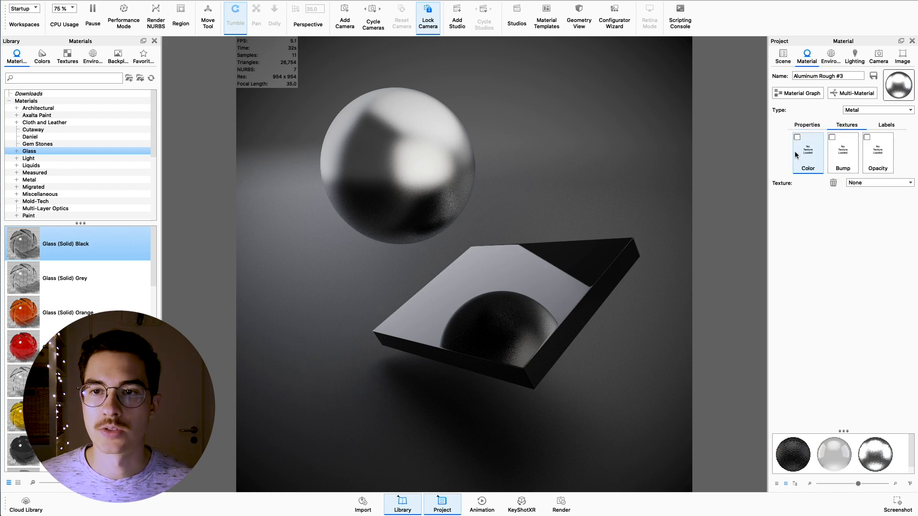
left_click(878, 183)
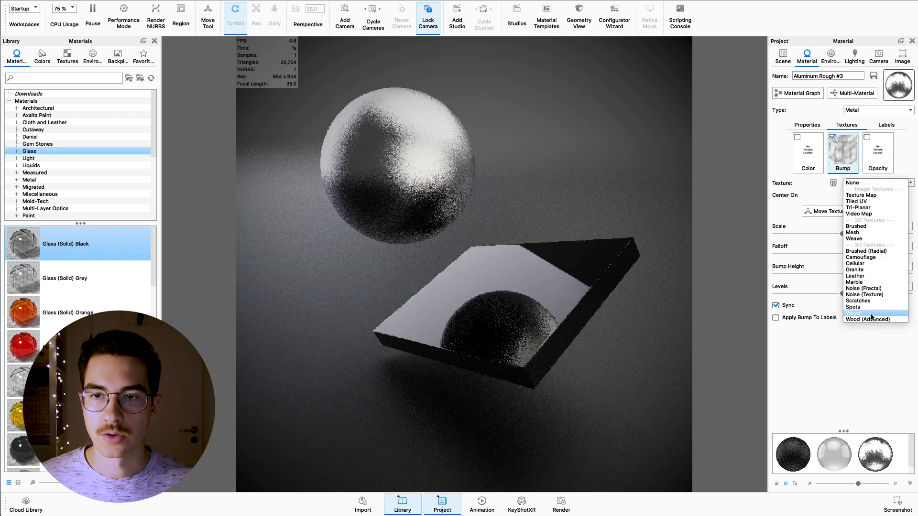
left_click(865, 294)
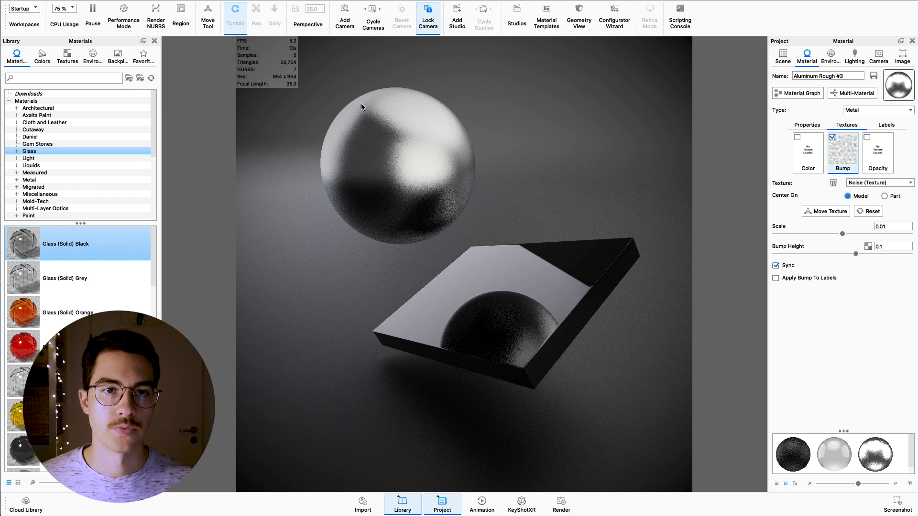
mouse_move(420, 219)
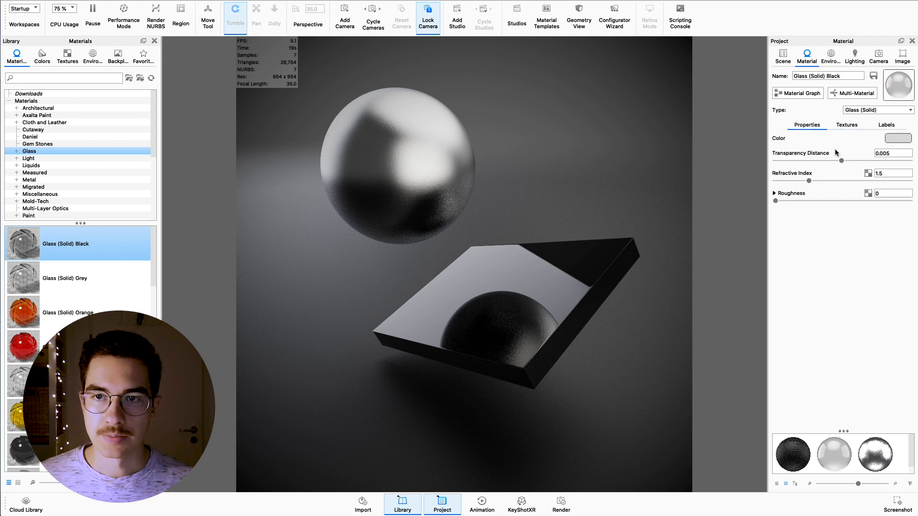
mouse_move(444, 350)
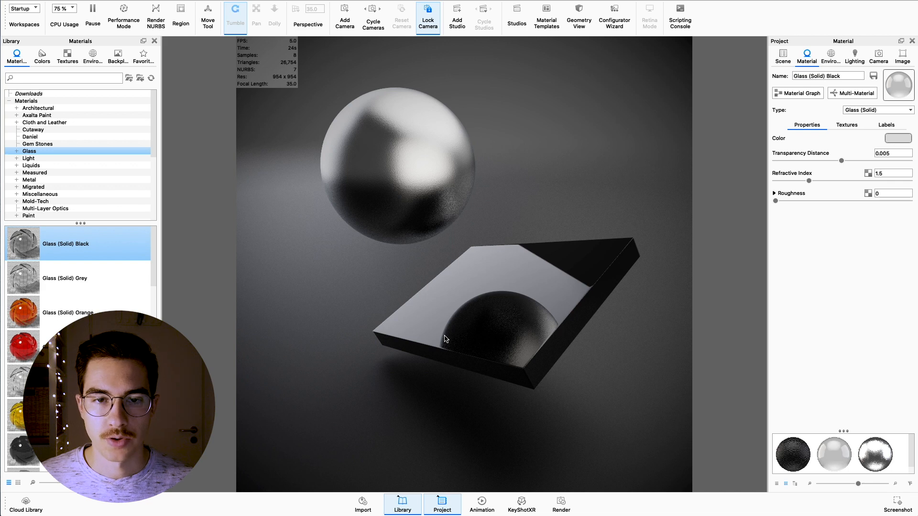
mouse_move(566, 312)
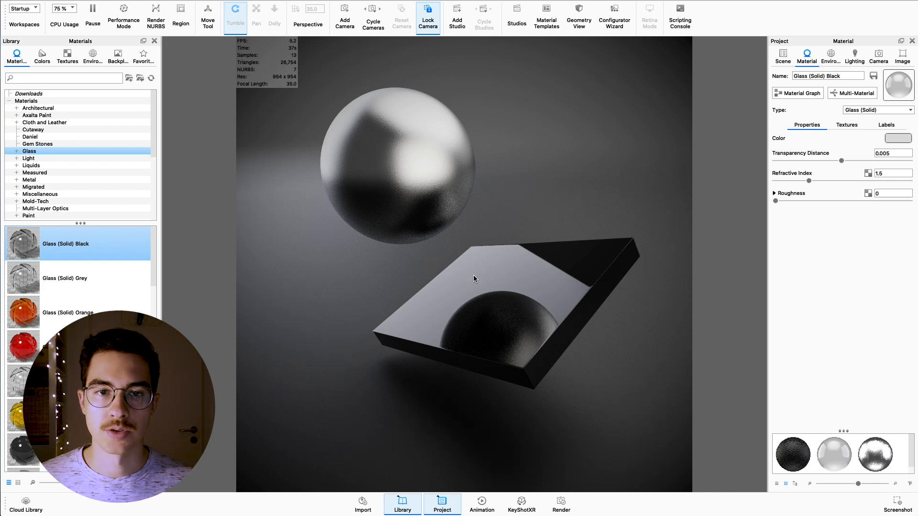
mouse_move(861, 193)
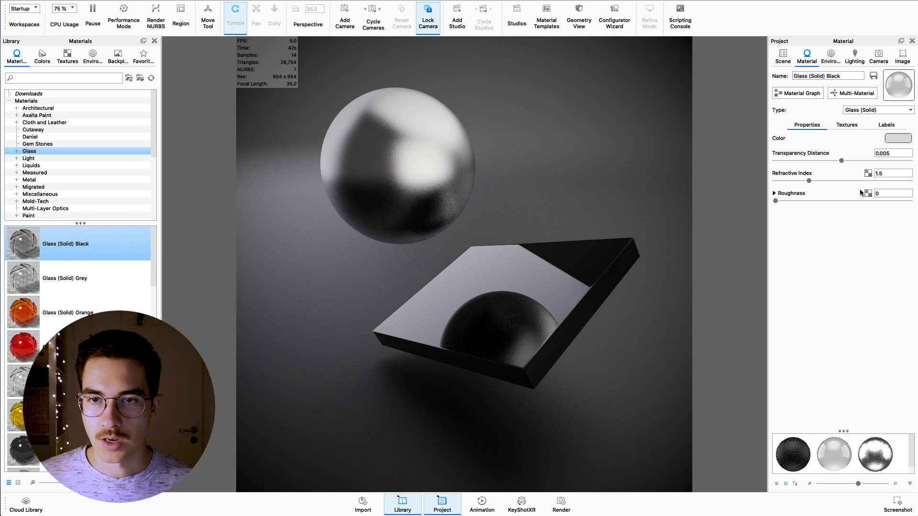
Step: Set the Glass (Solid) Black roughness to 0.002
left_click(892, 193)
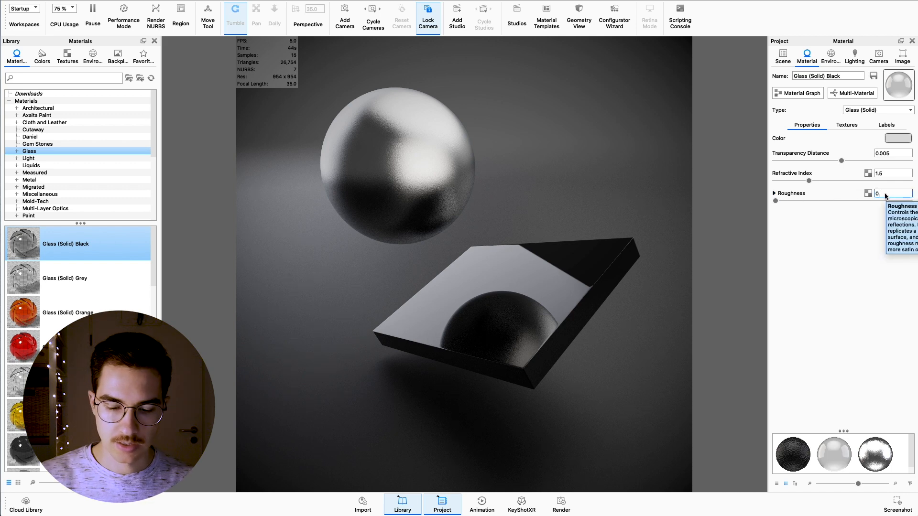
type("0.002")
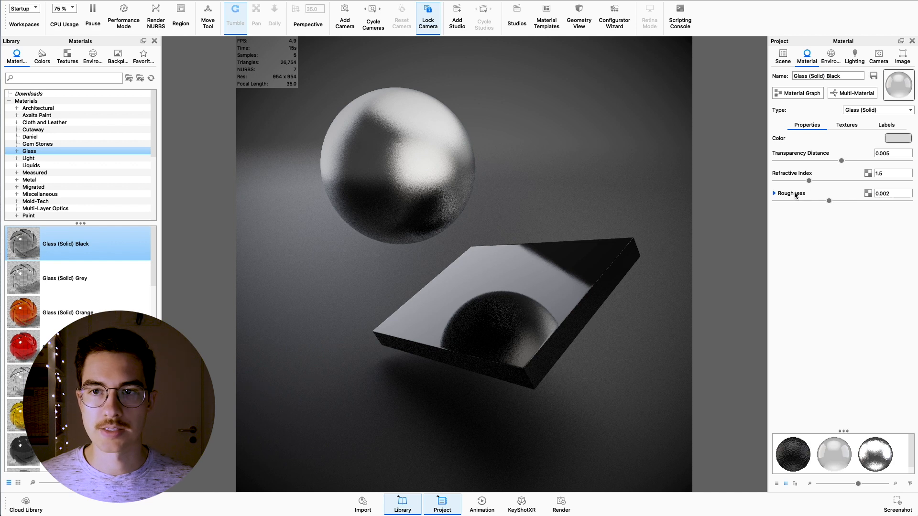
Step: Give the black glass 50 roughness samples and start changing roughness to 0.005
left_click(774, 193)
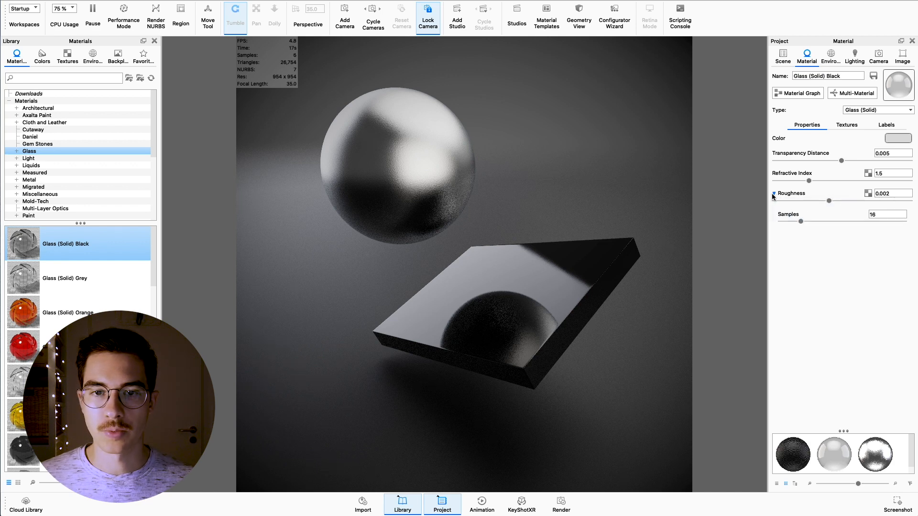
left_click(774, 194)
type("50")
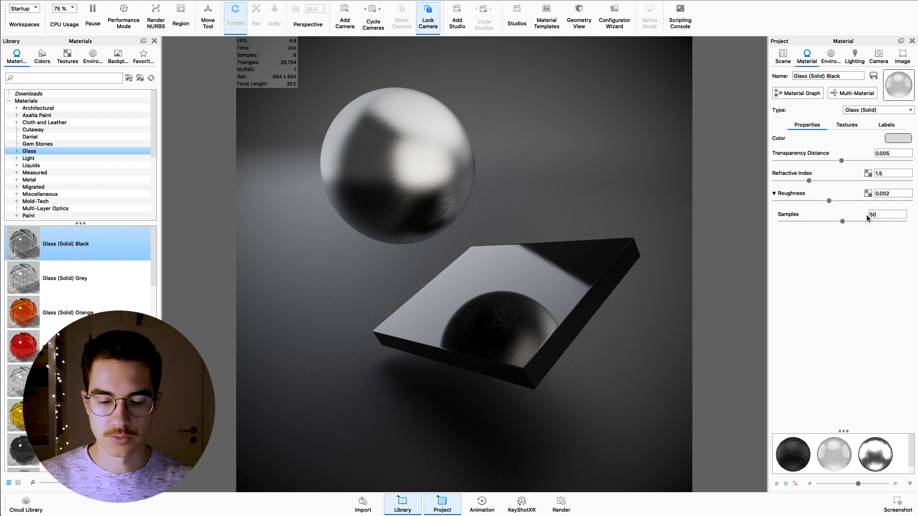
left_click(889, 193)
type("0.005")
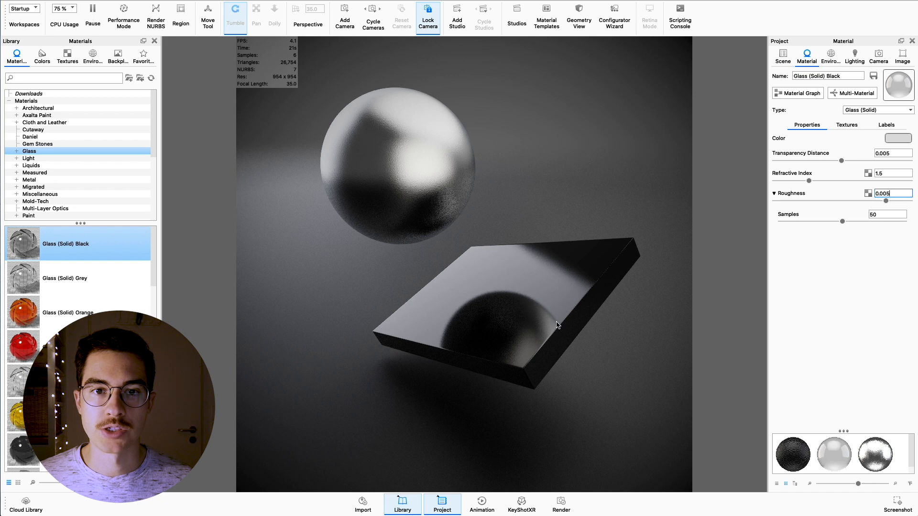
mouse_move(539, 299)
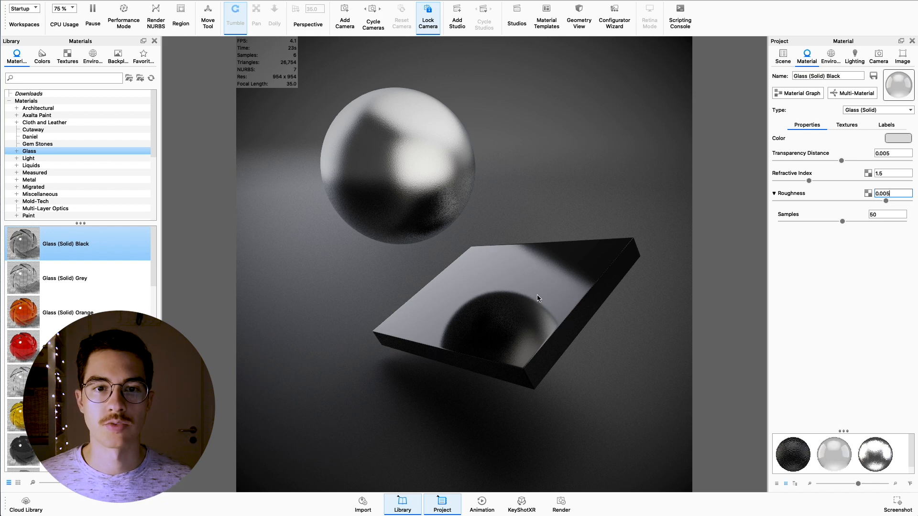
mouse_move(550, 307)
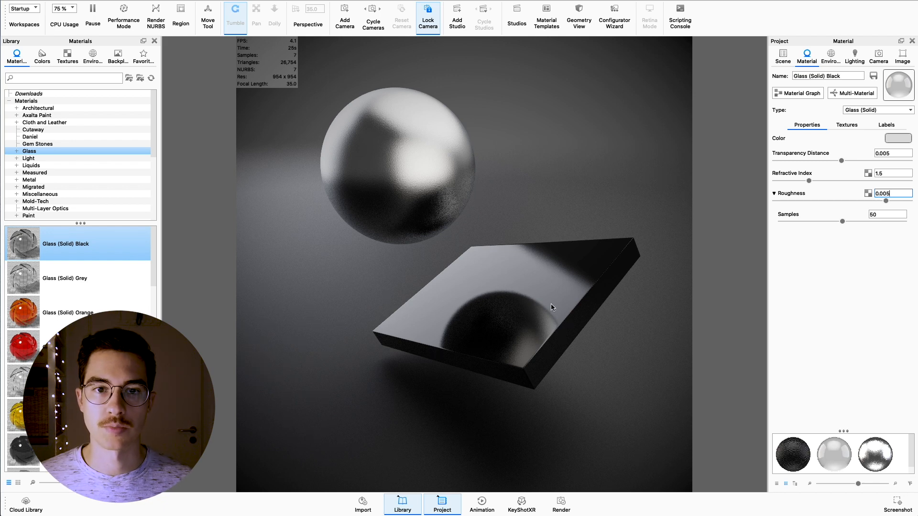